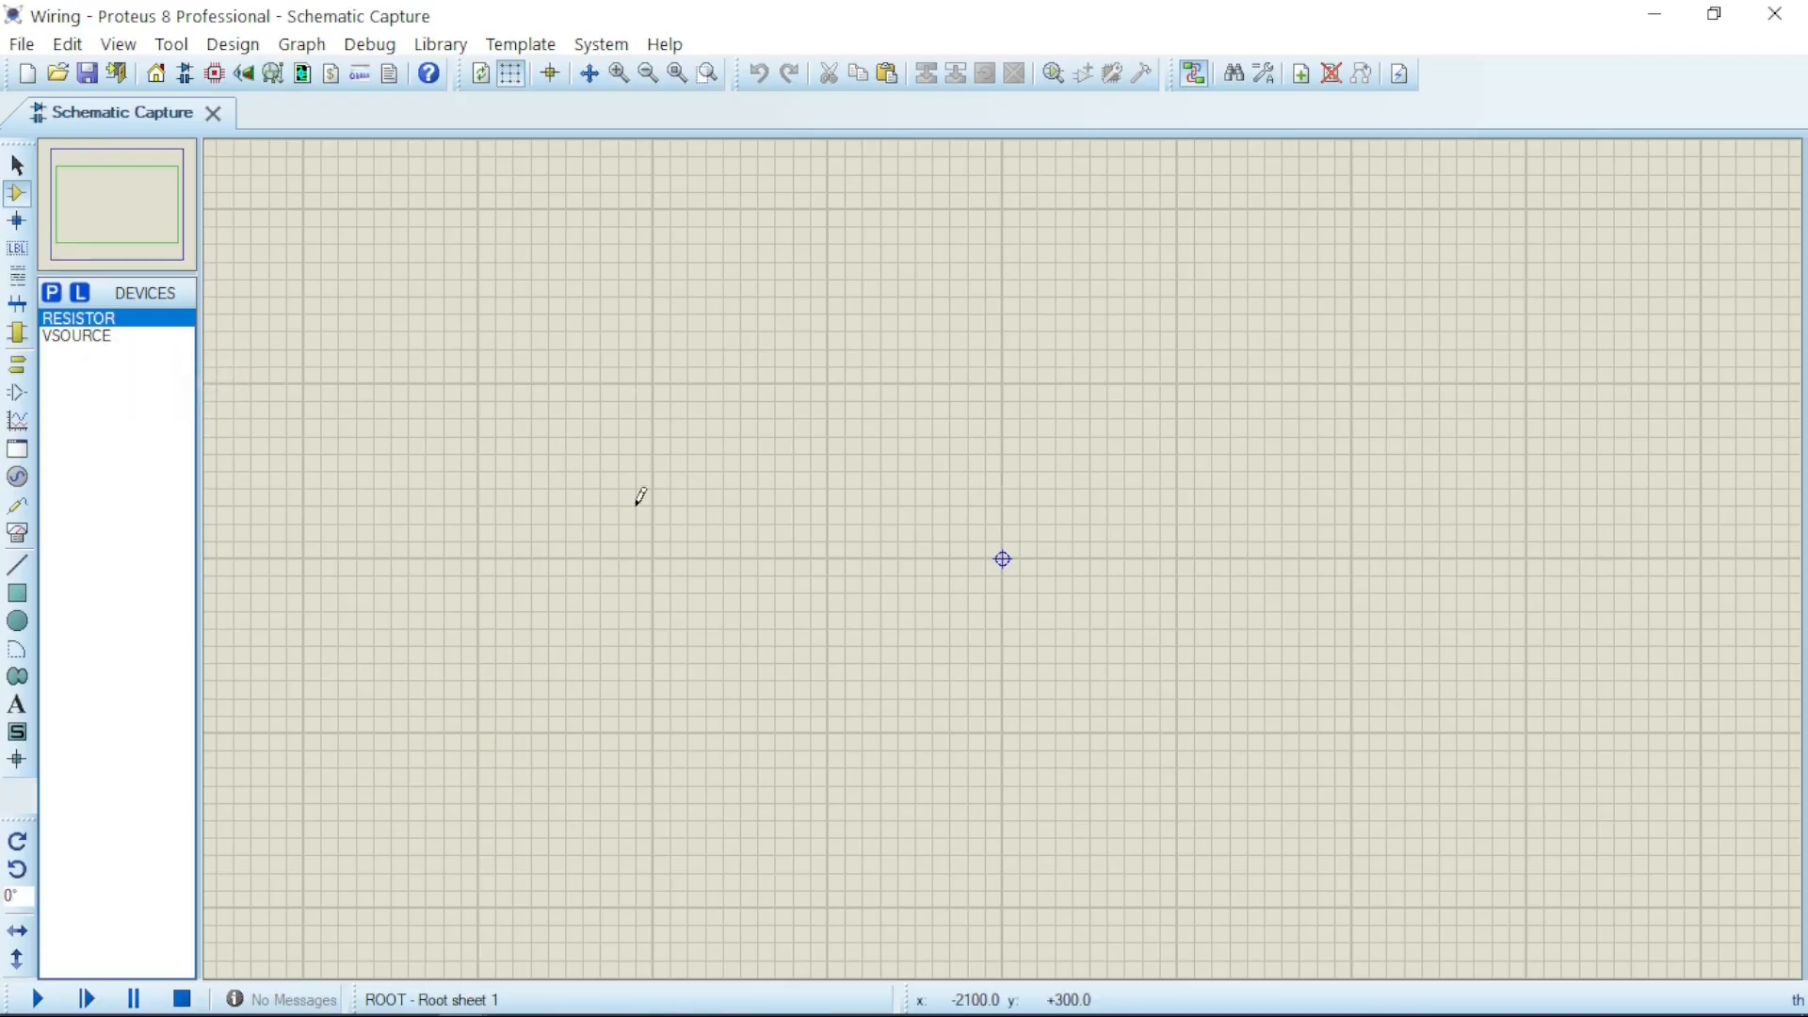
# Place voltage source V1, then 10k resistors R1 and R2 to its right.
pyautogui.click(75, 335)
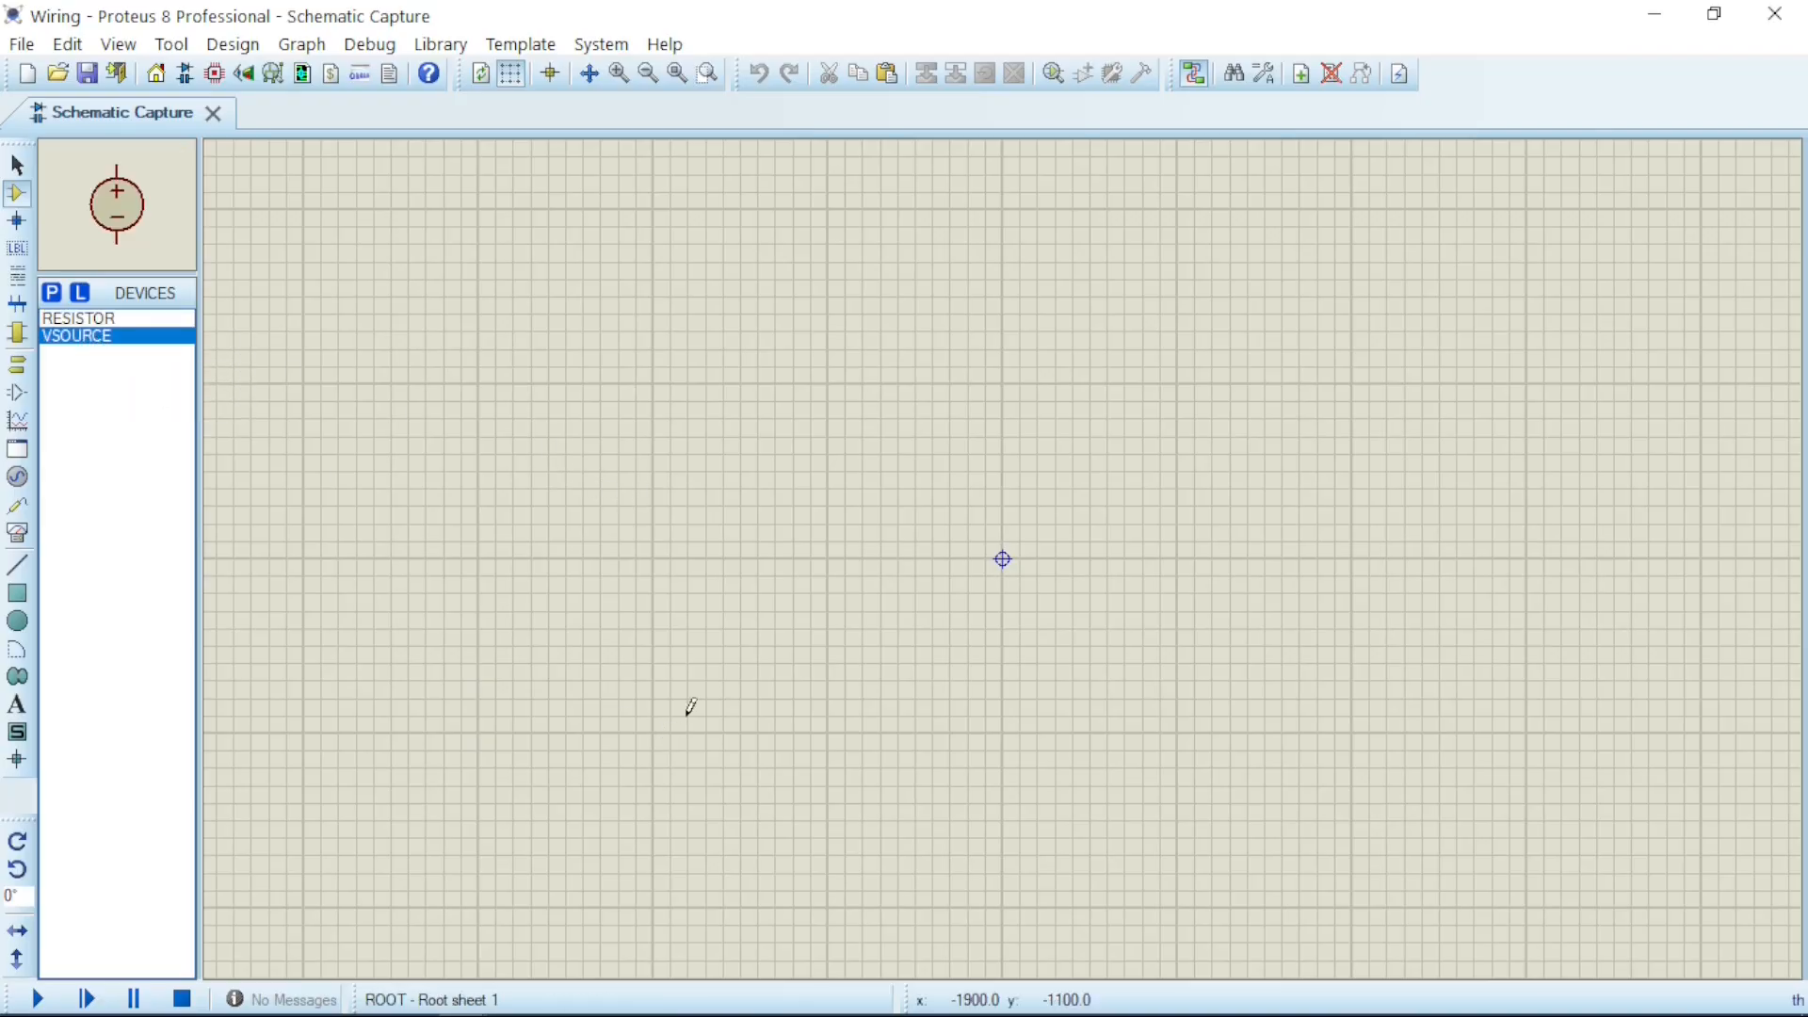
pyautogui.click(757, 612)
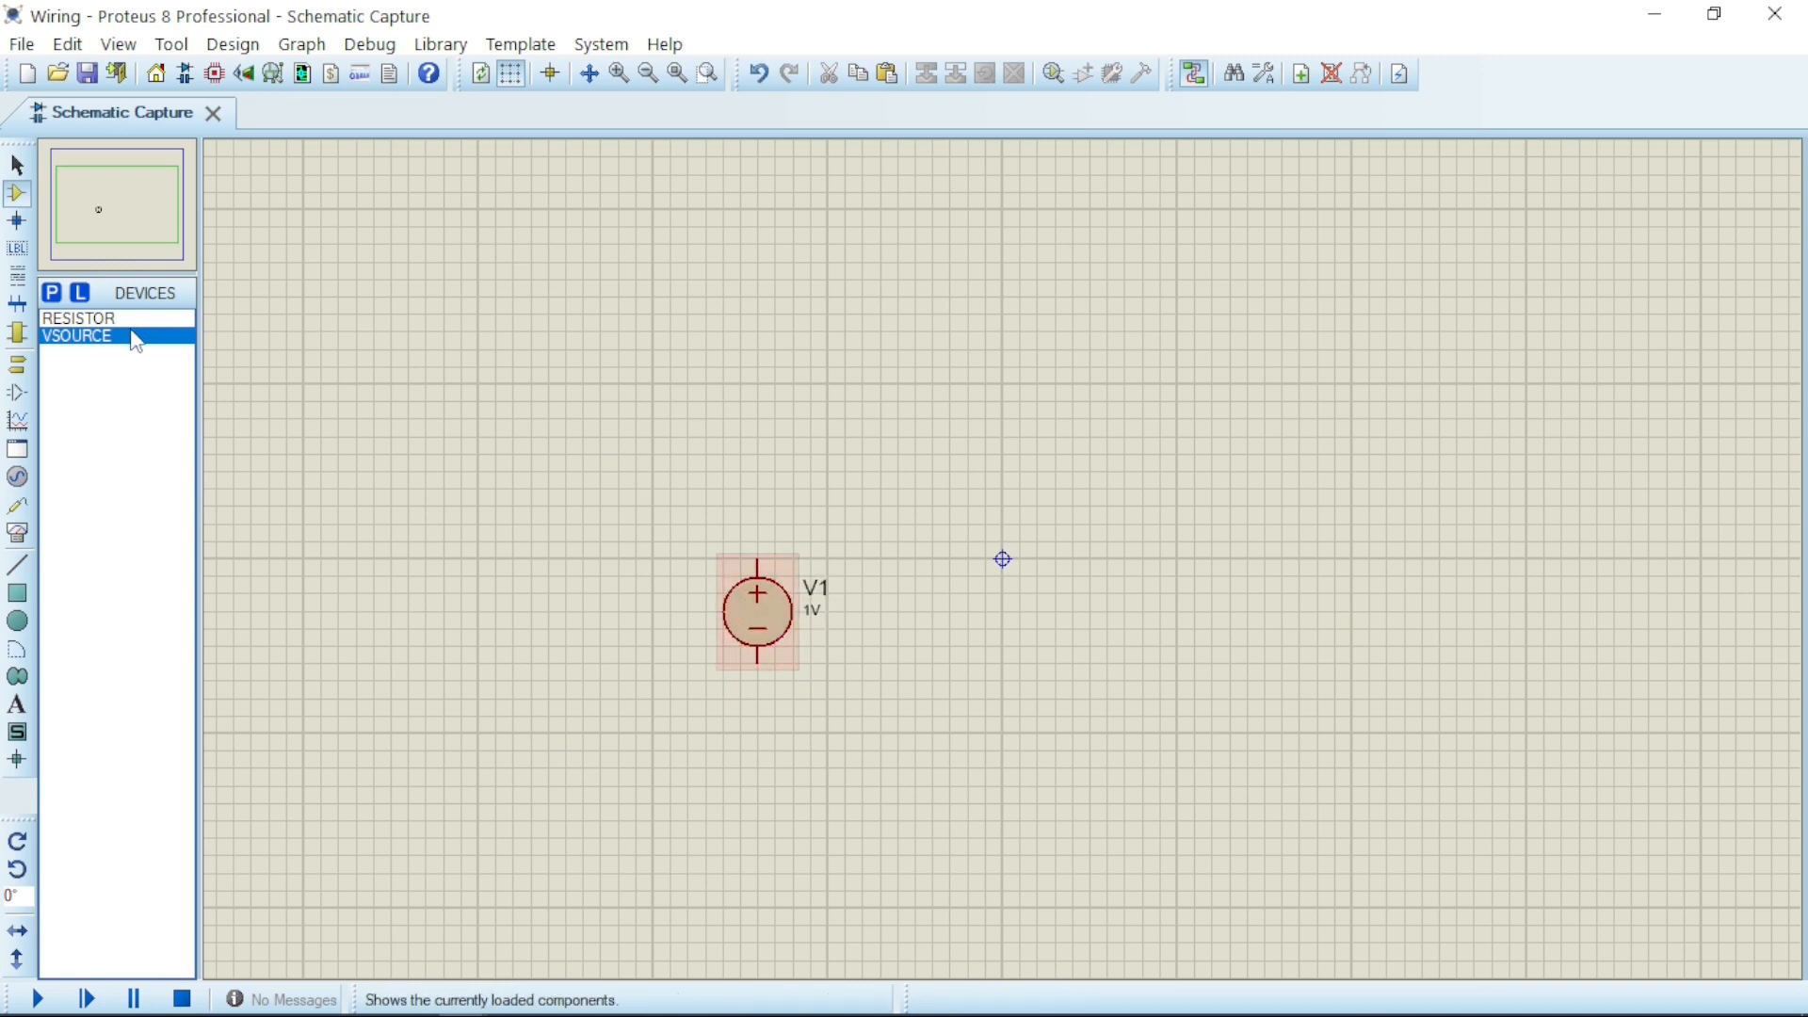
pyautogui.click(80, 319)
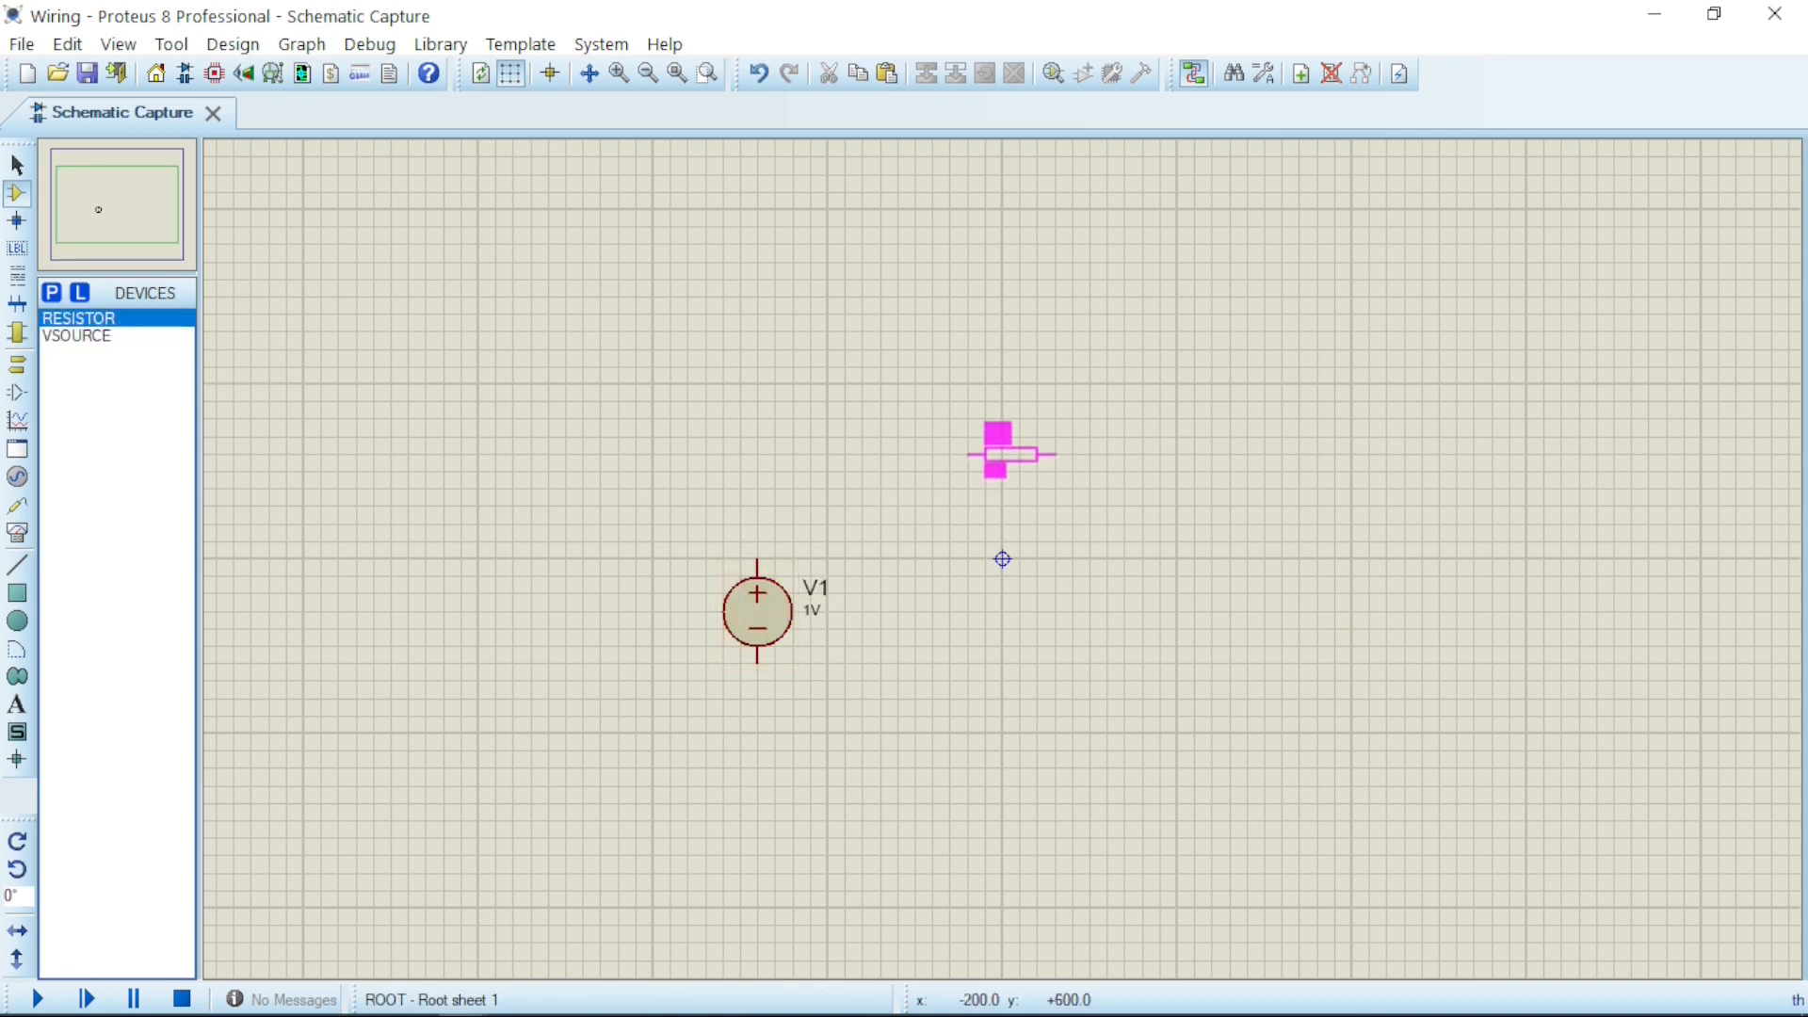
pyautogui.click(994, 453)
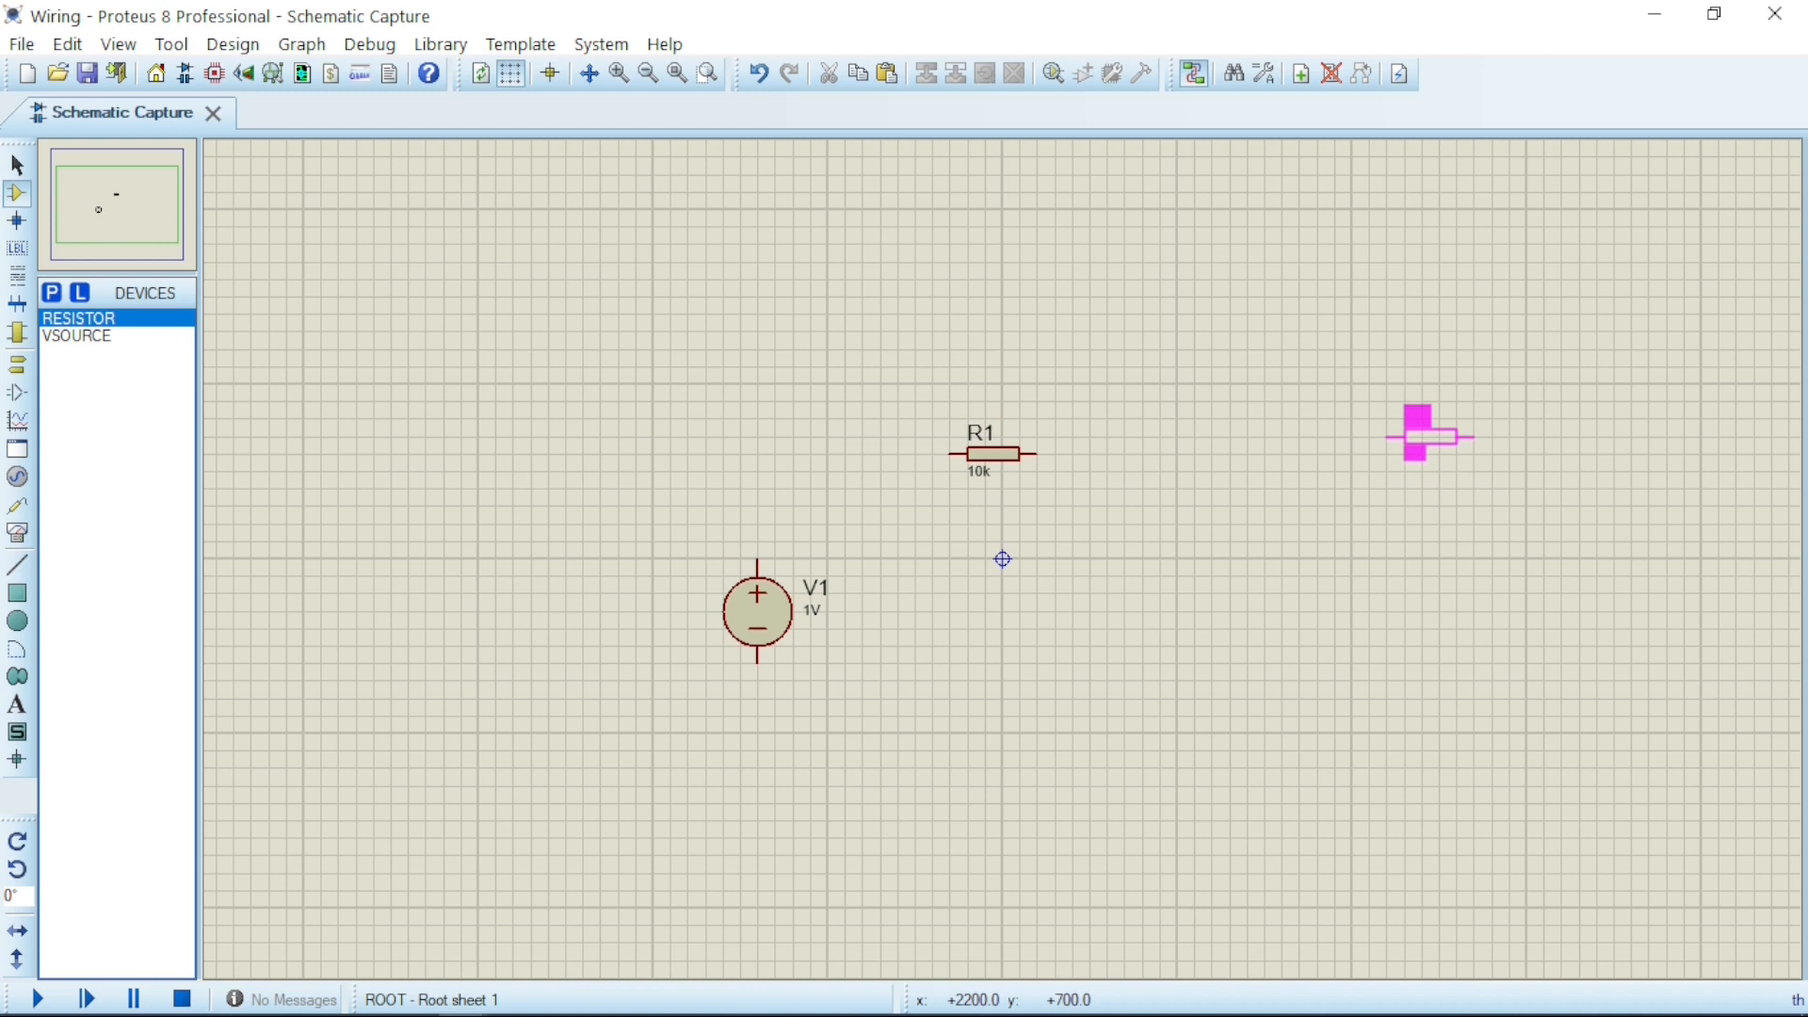
pyautogui.click(1424, 435)
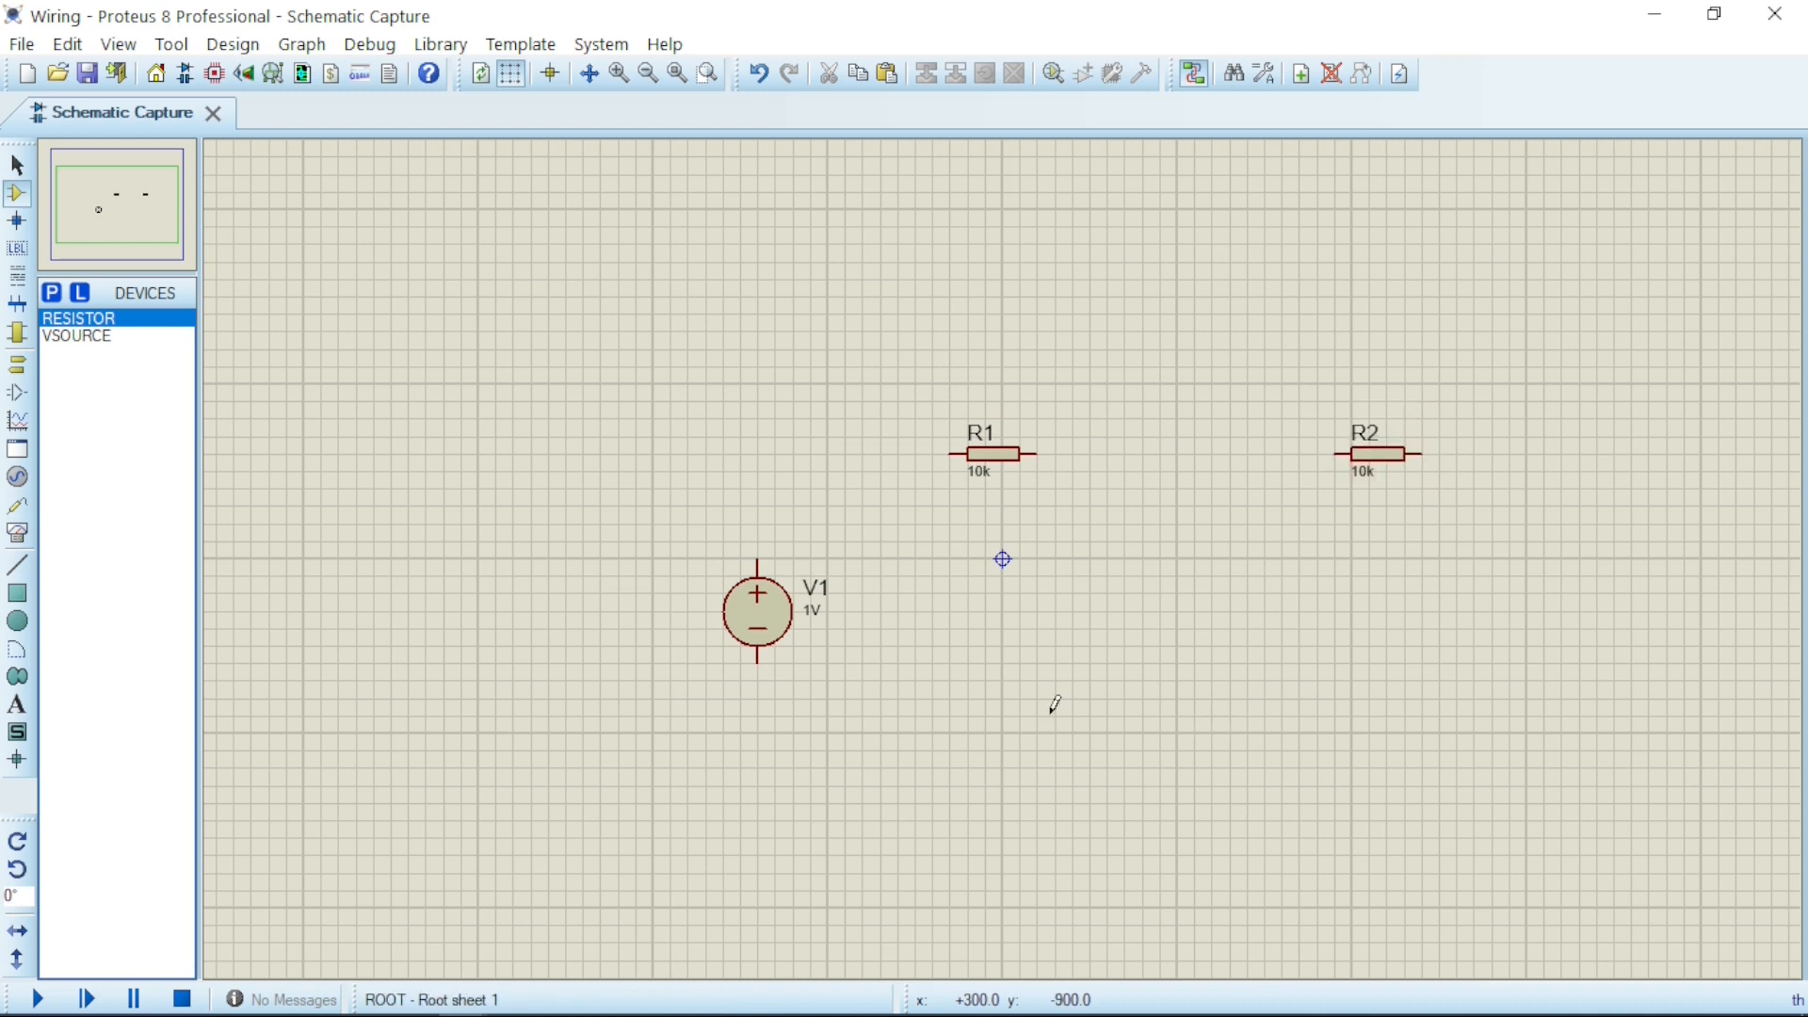
pyautogui.moveTo(834, 587)
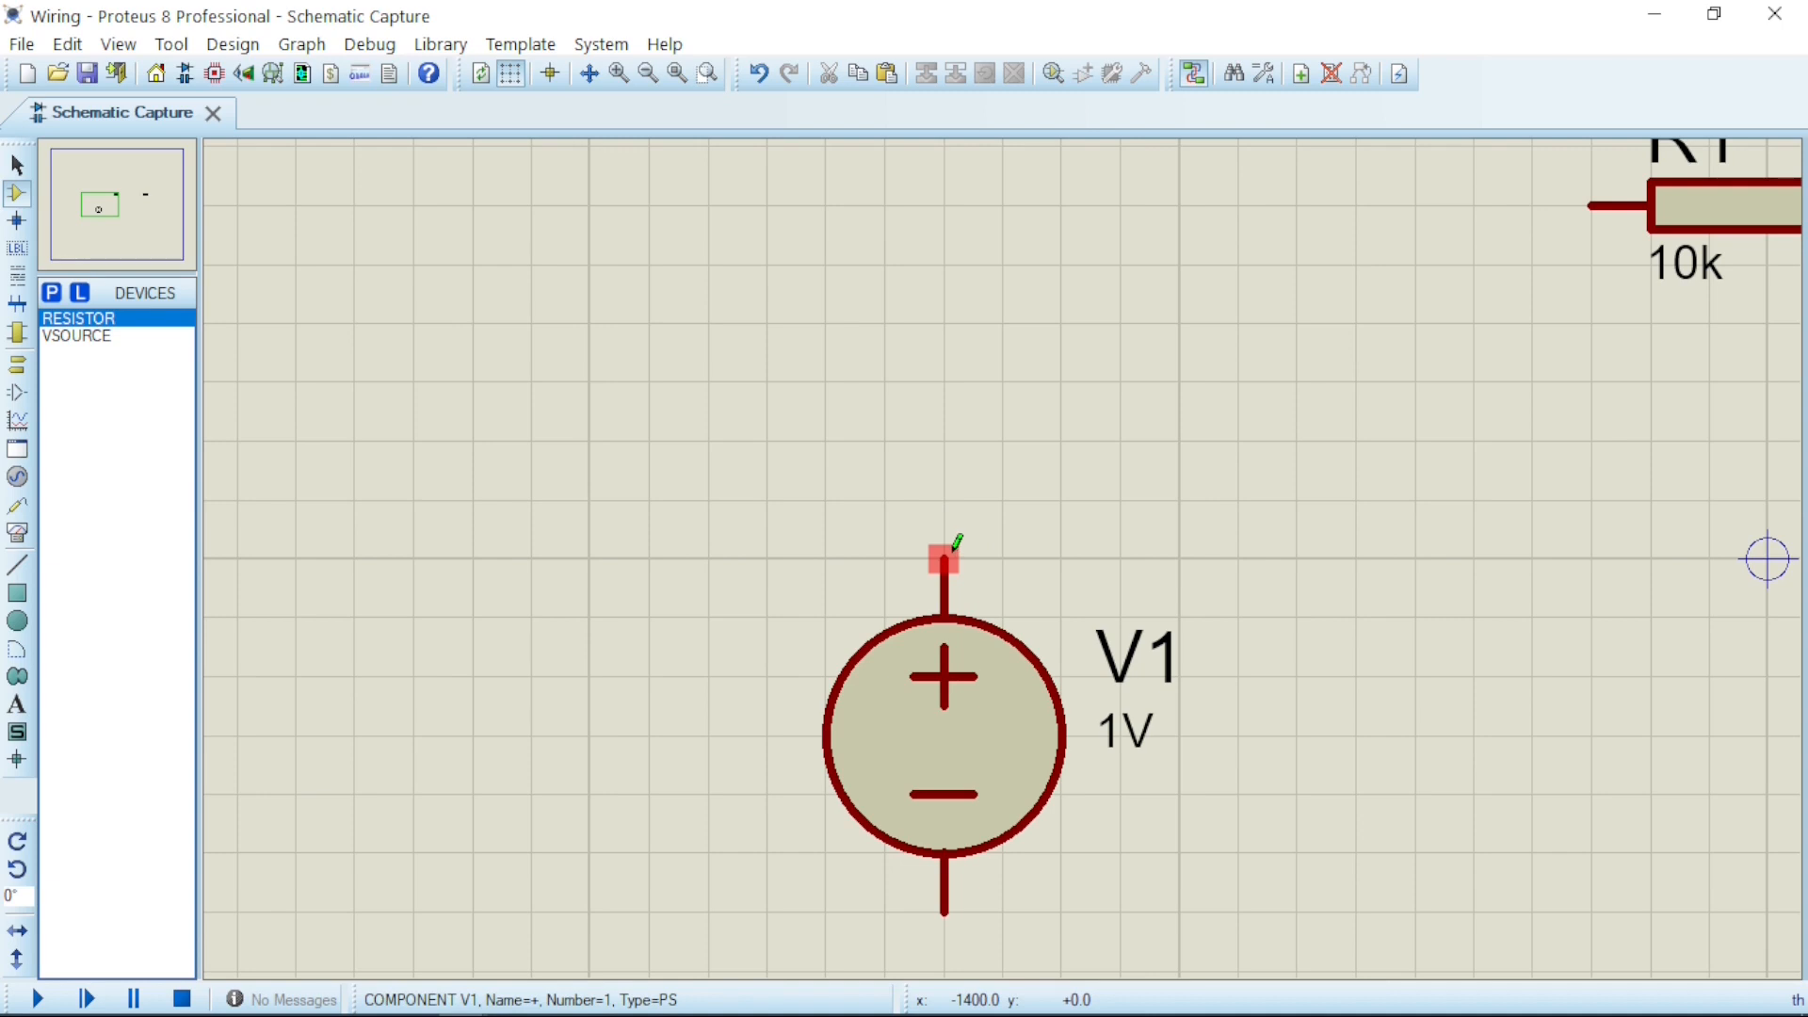
# Wire V1's + terminal through R1 and R2 and back to V1's − terminal as a series loop.
pyautogui.moveTo(944, 560); pyautogui.dragTo(1531, 205)
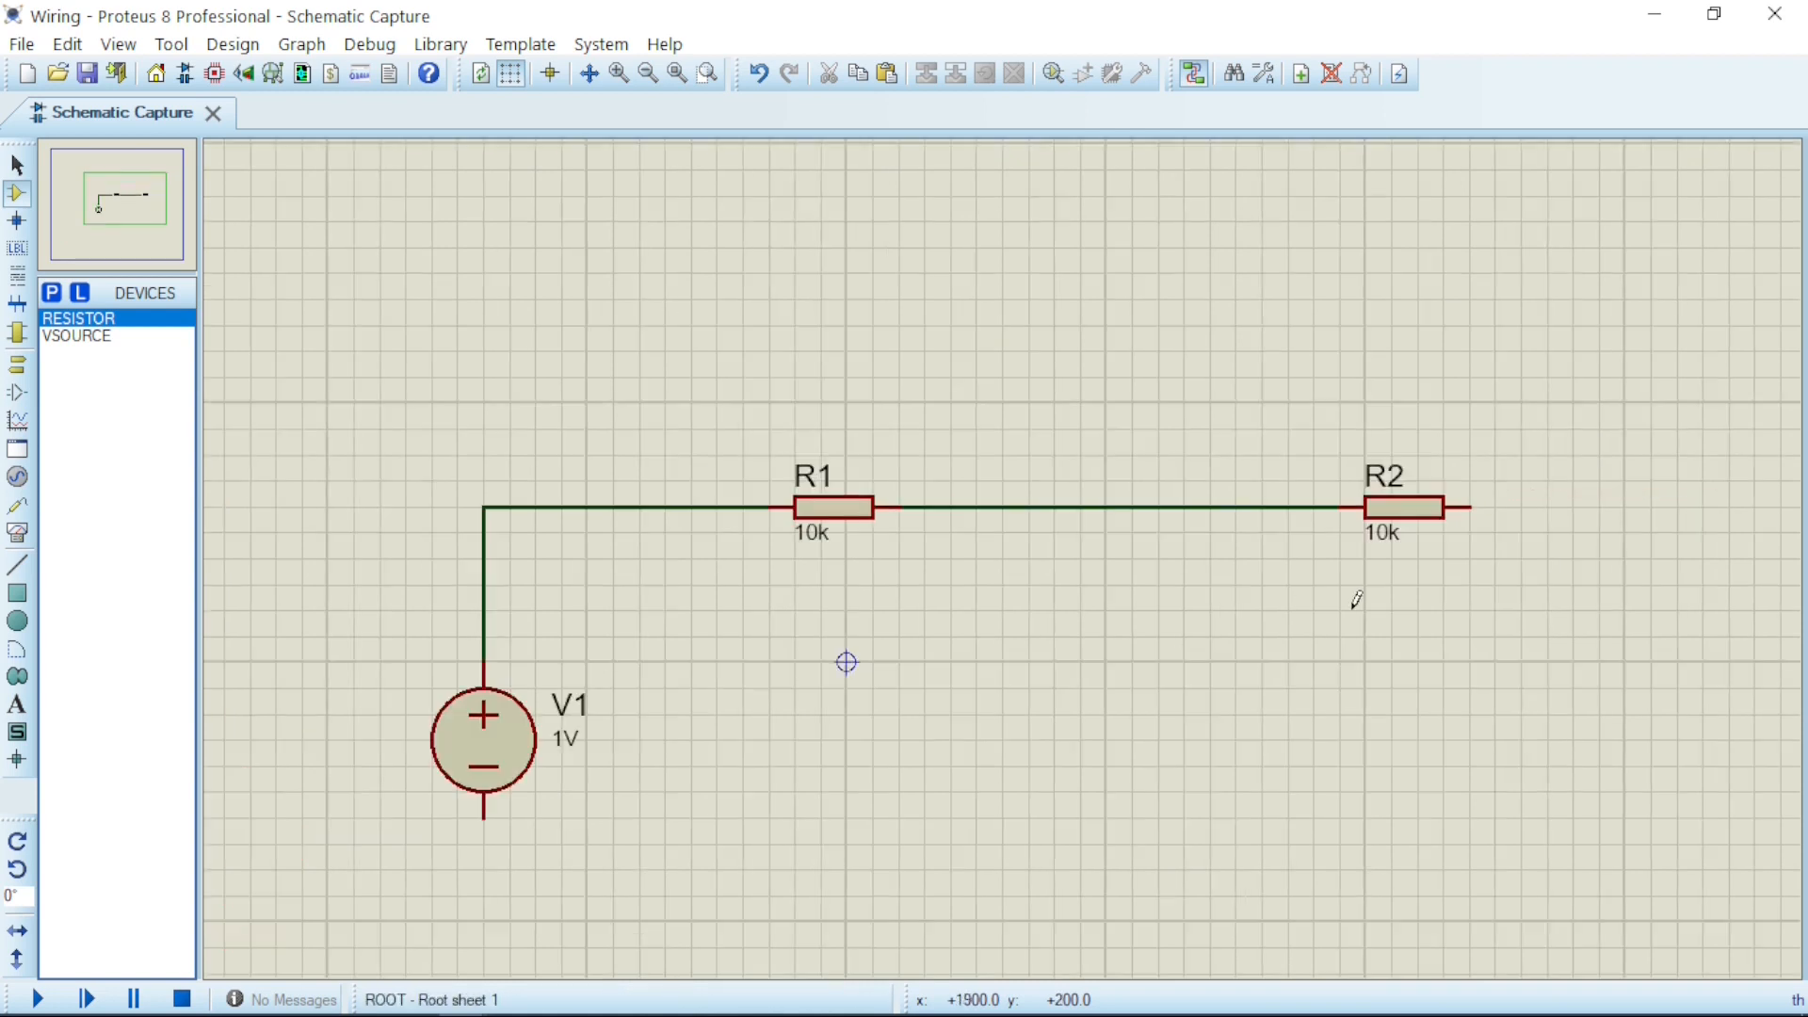
pyautogui.moveTo(1465, 506); pyautogui.dragTo(1661, 493)
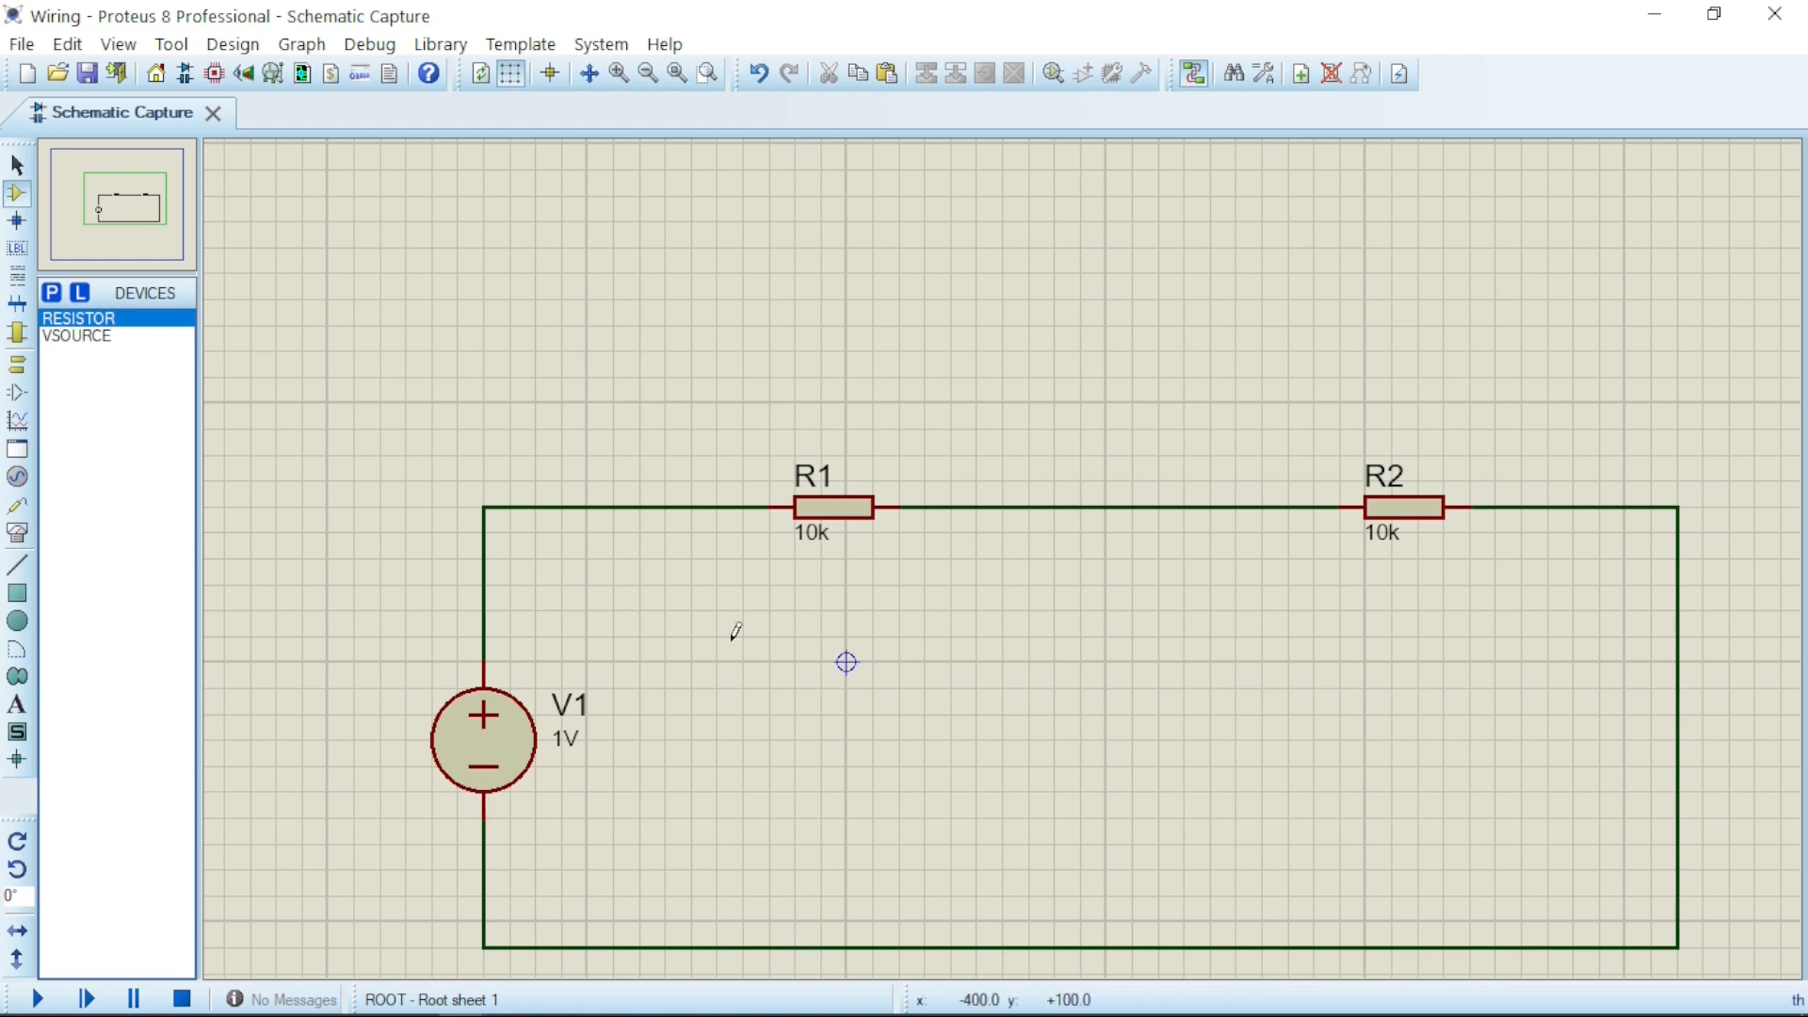
pyautogui.moveTo(706, 634)
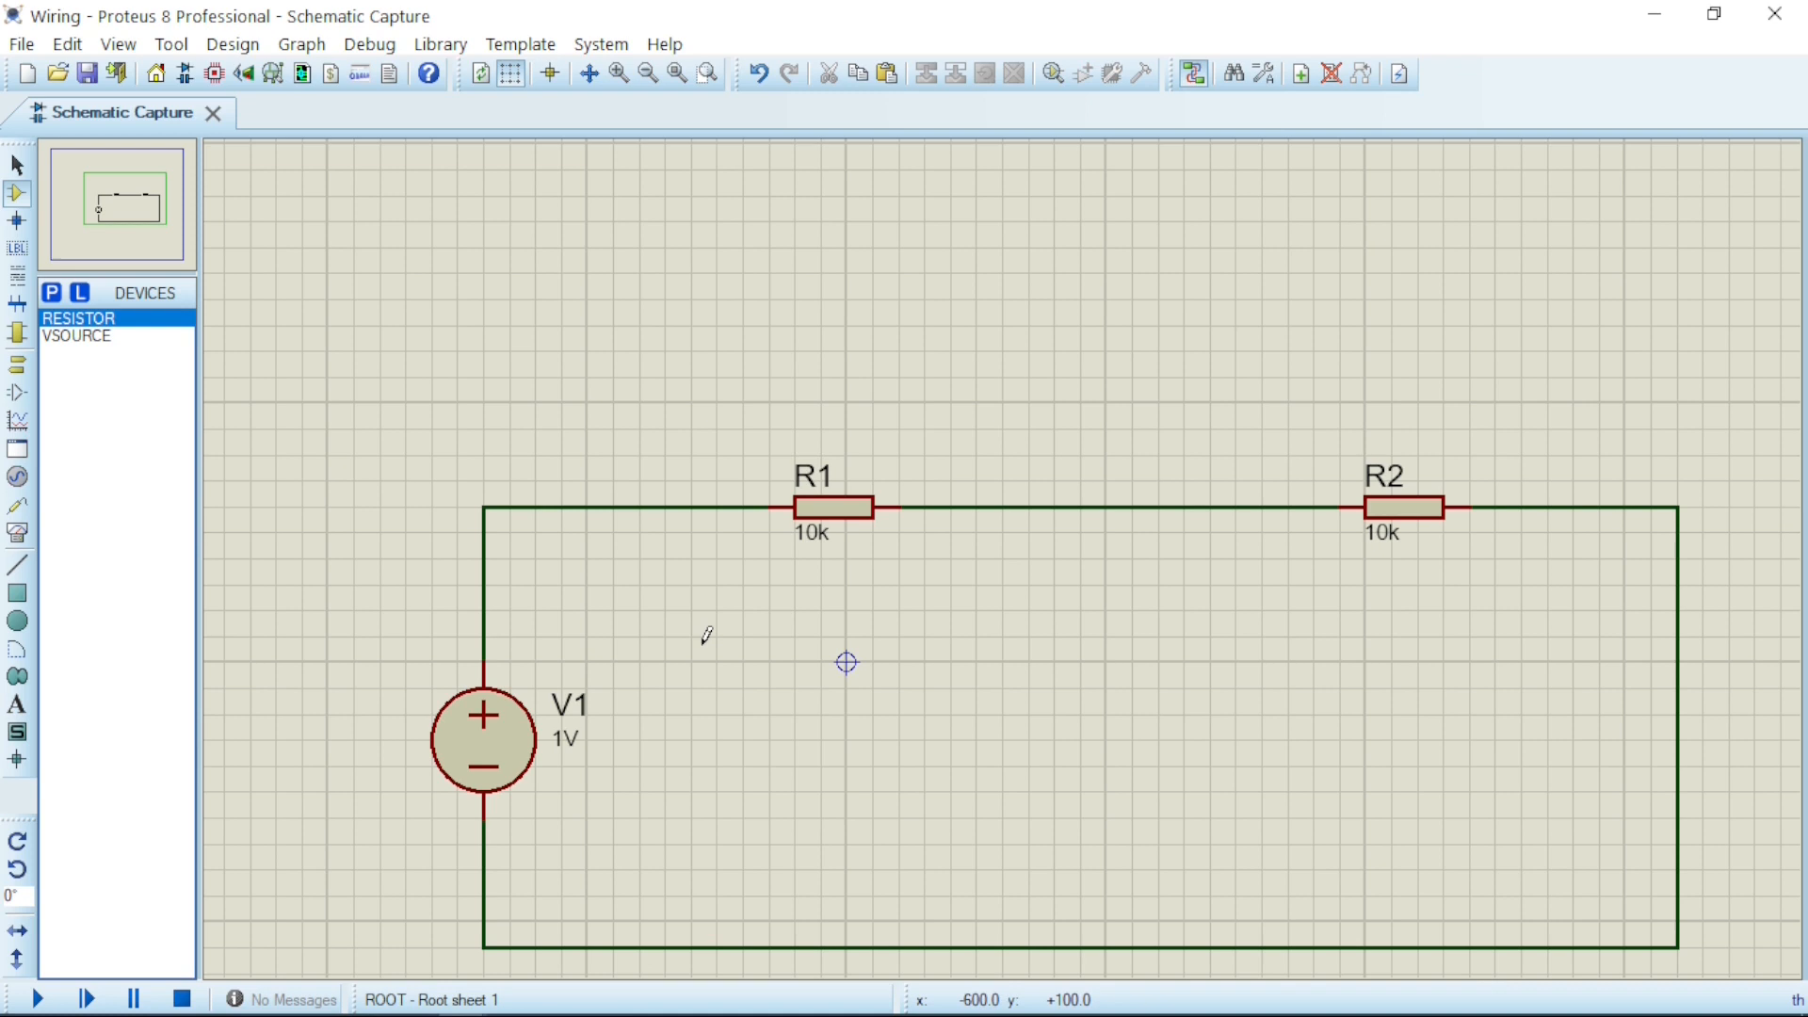
pyautogui.moveTo(613, 787)
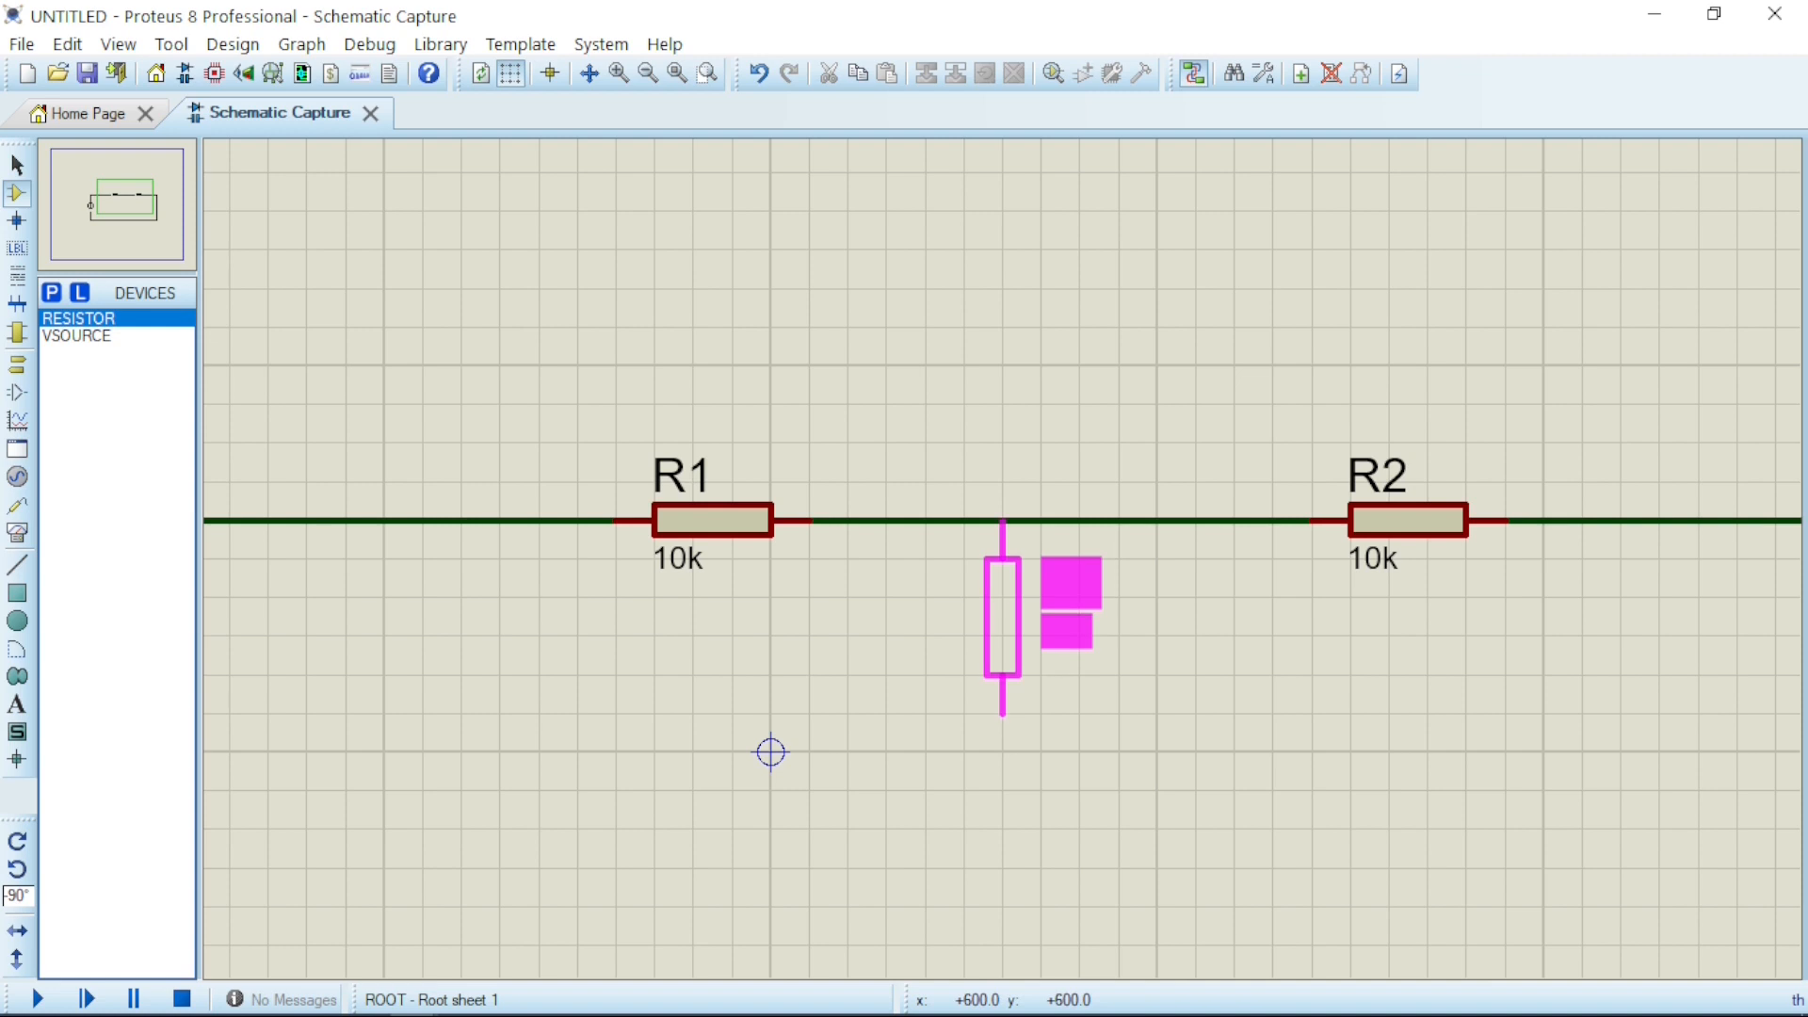
# Drop vertical resistor R3 onto the R1–R2 wire and stack R4 below it.
pyautogui.click(1000, 631)
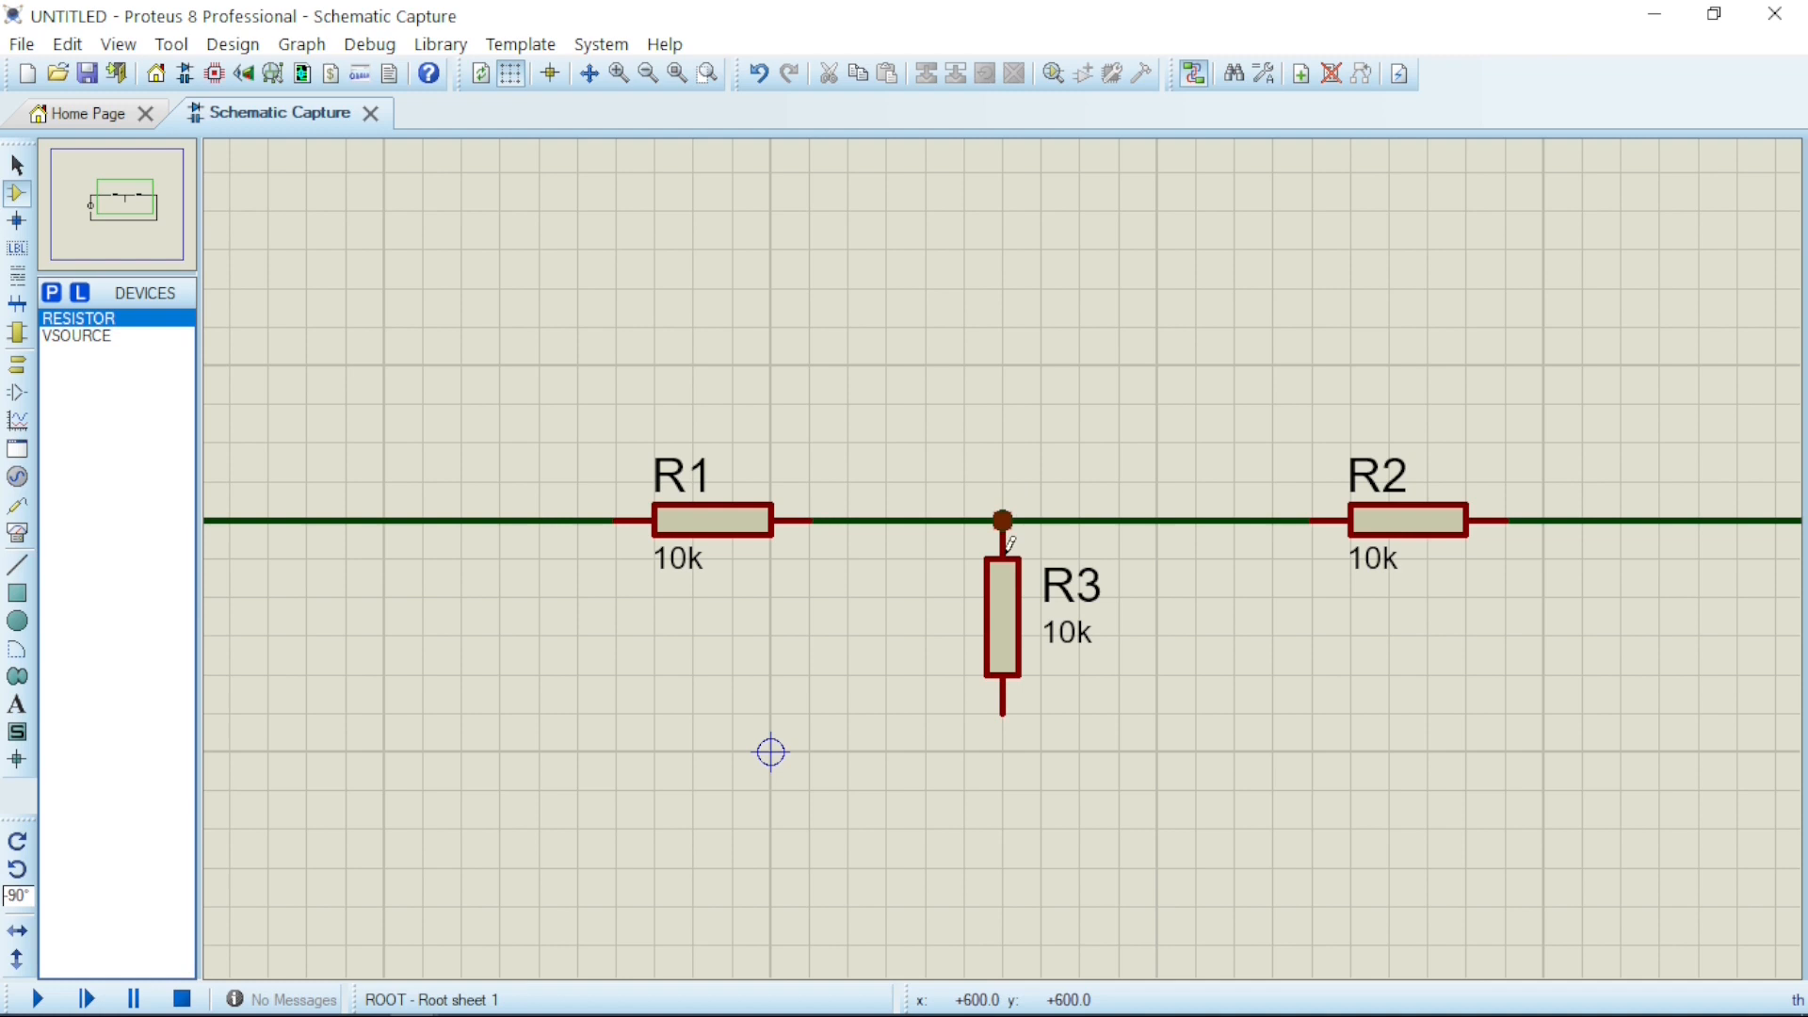
pyautogui.click(1000, 624)
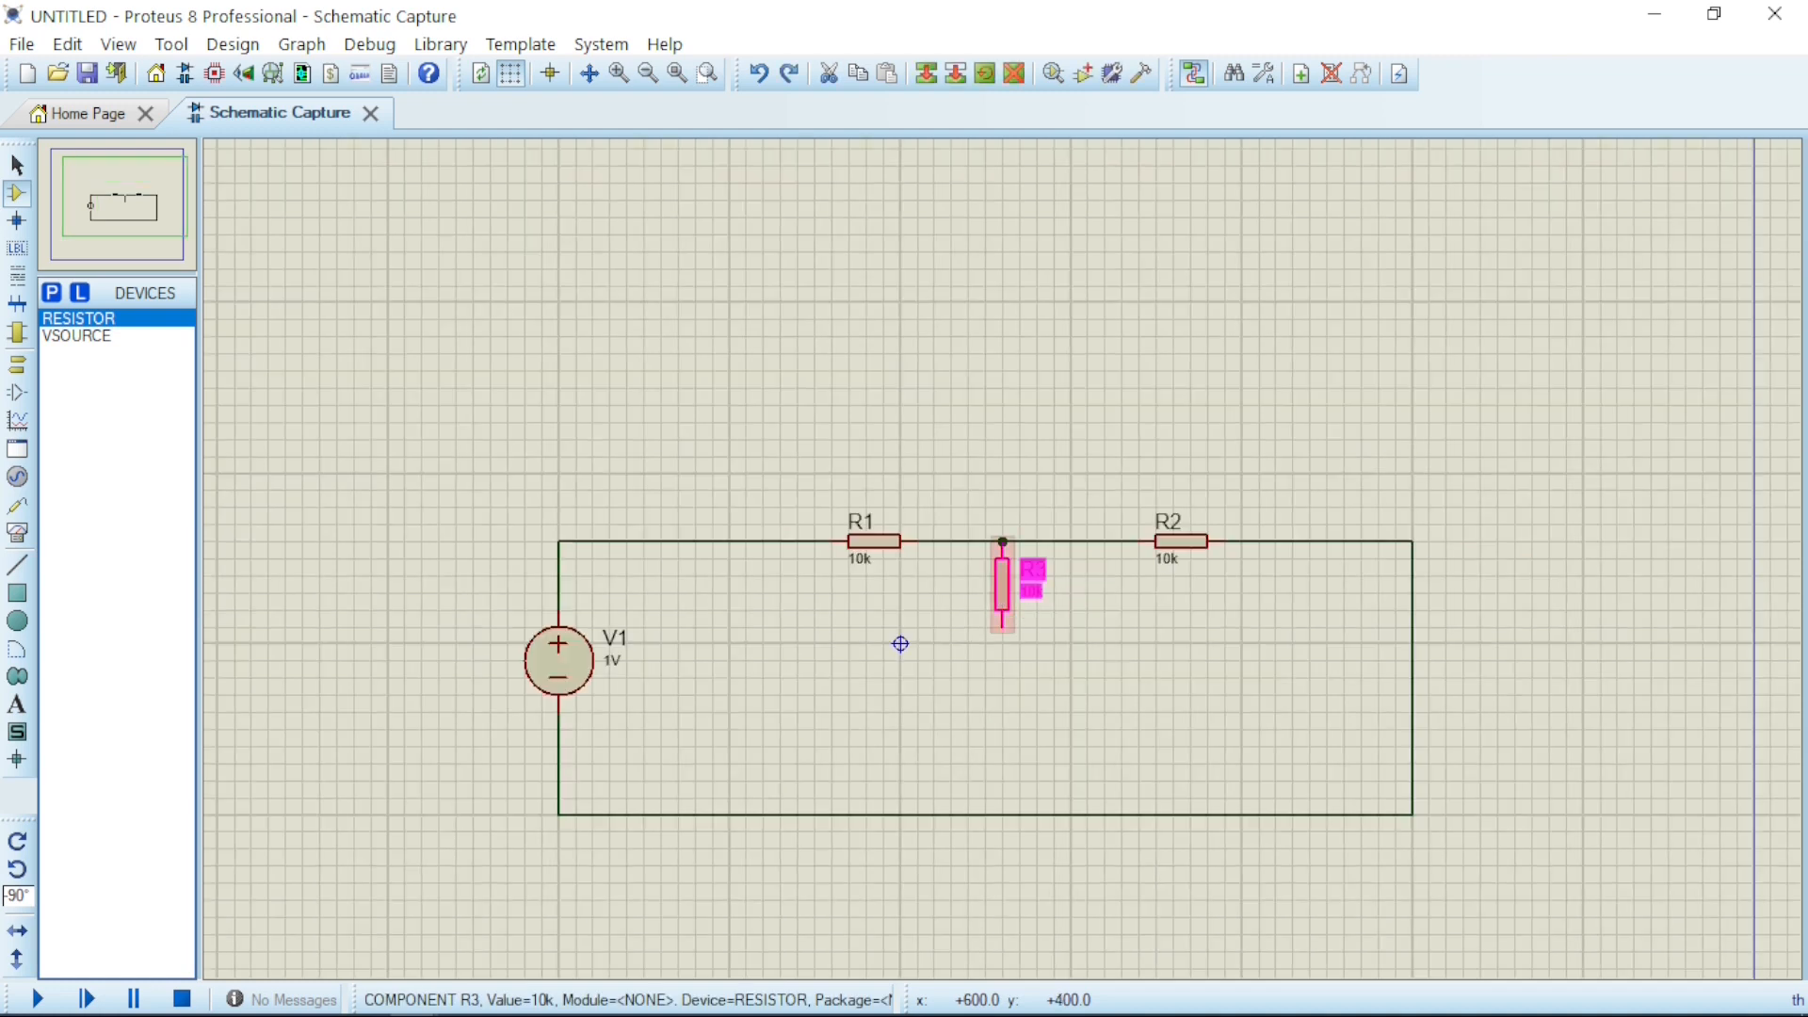
pyautogui.click(1000, 599)
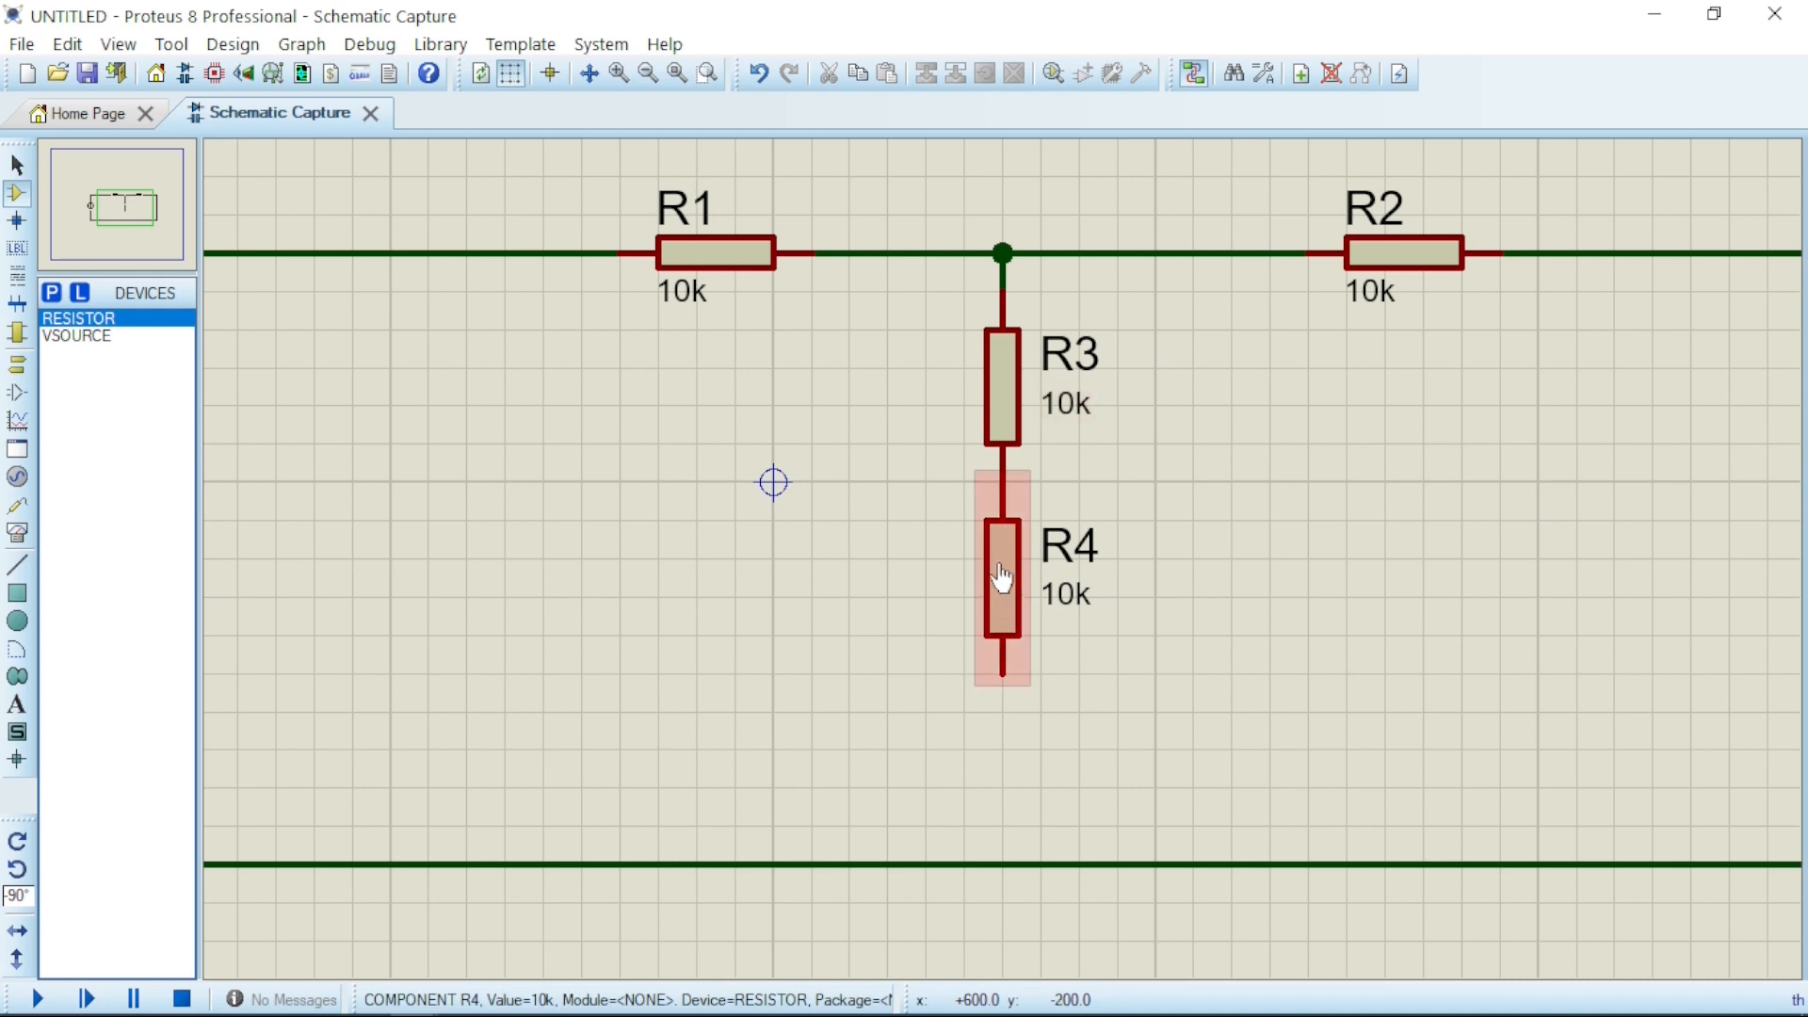
pyautogui.click(1000, 576)
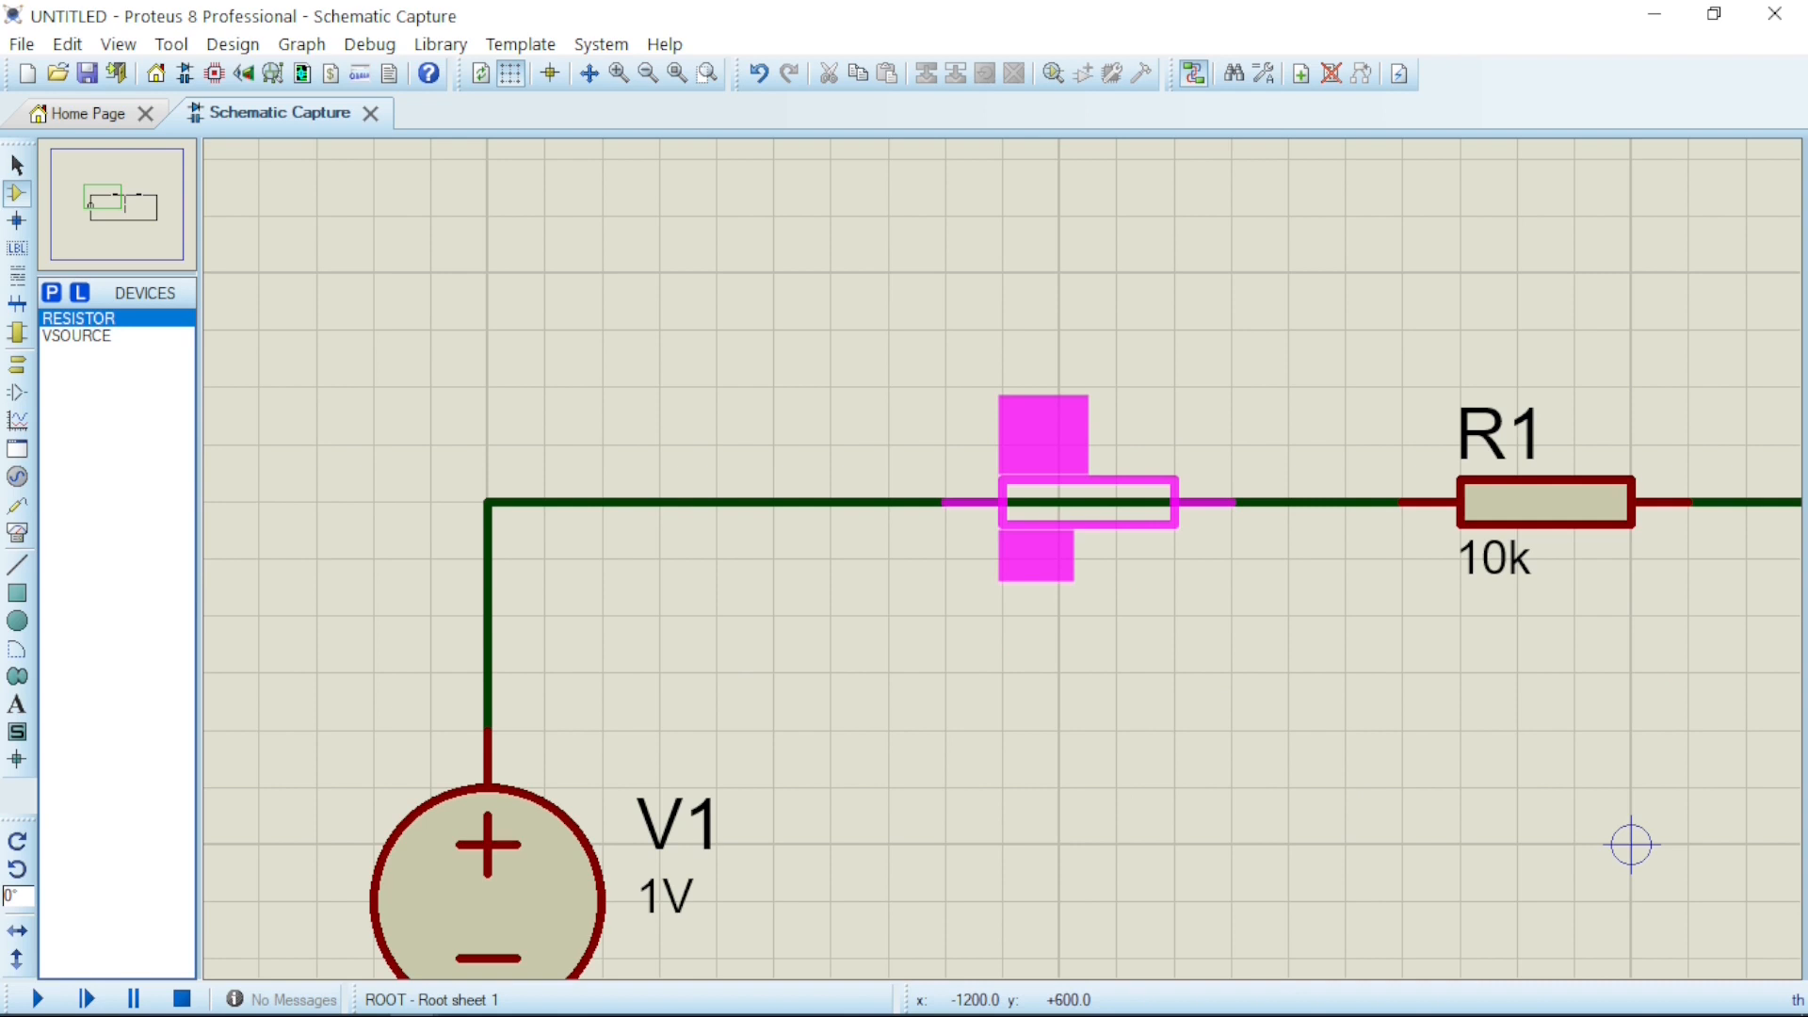
# Drop resistor R5 directly onto the wire between V1 and R1.
pyautogui.click(1084, 501)
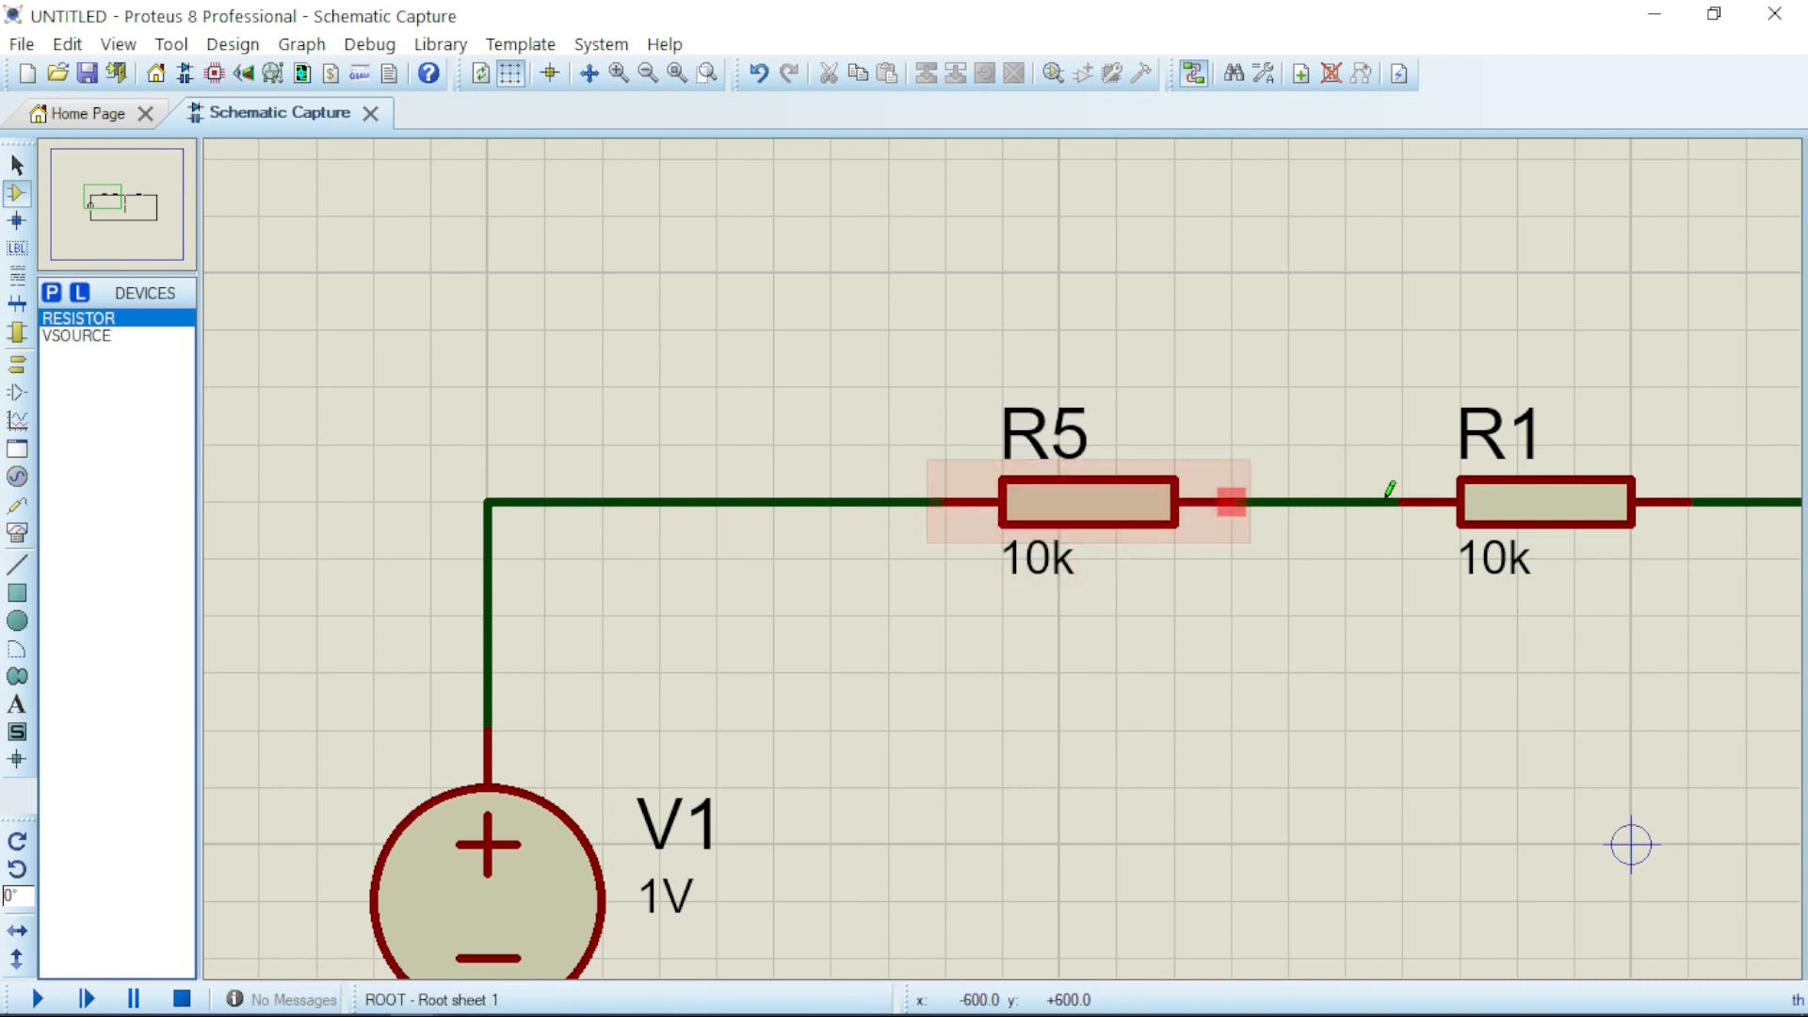
pyautogui.moveTo(1079, 693)
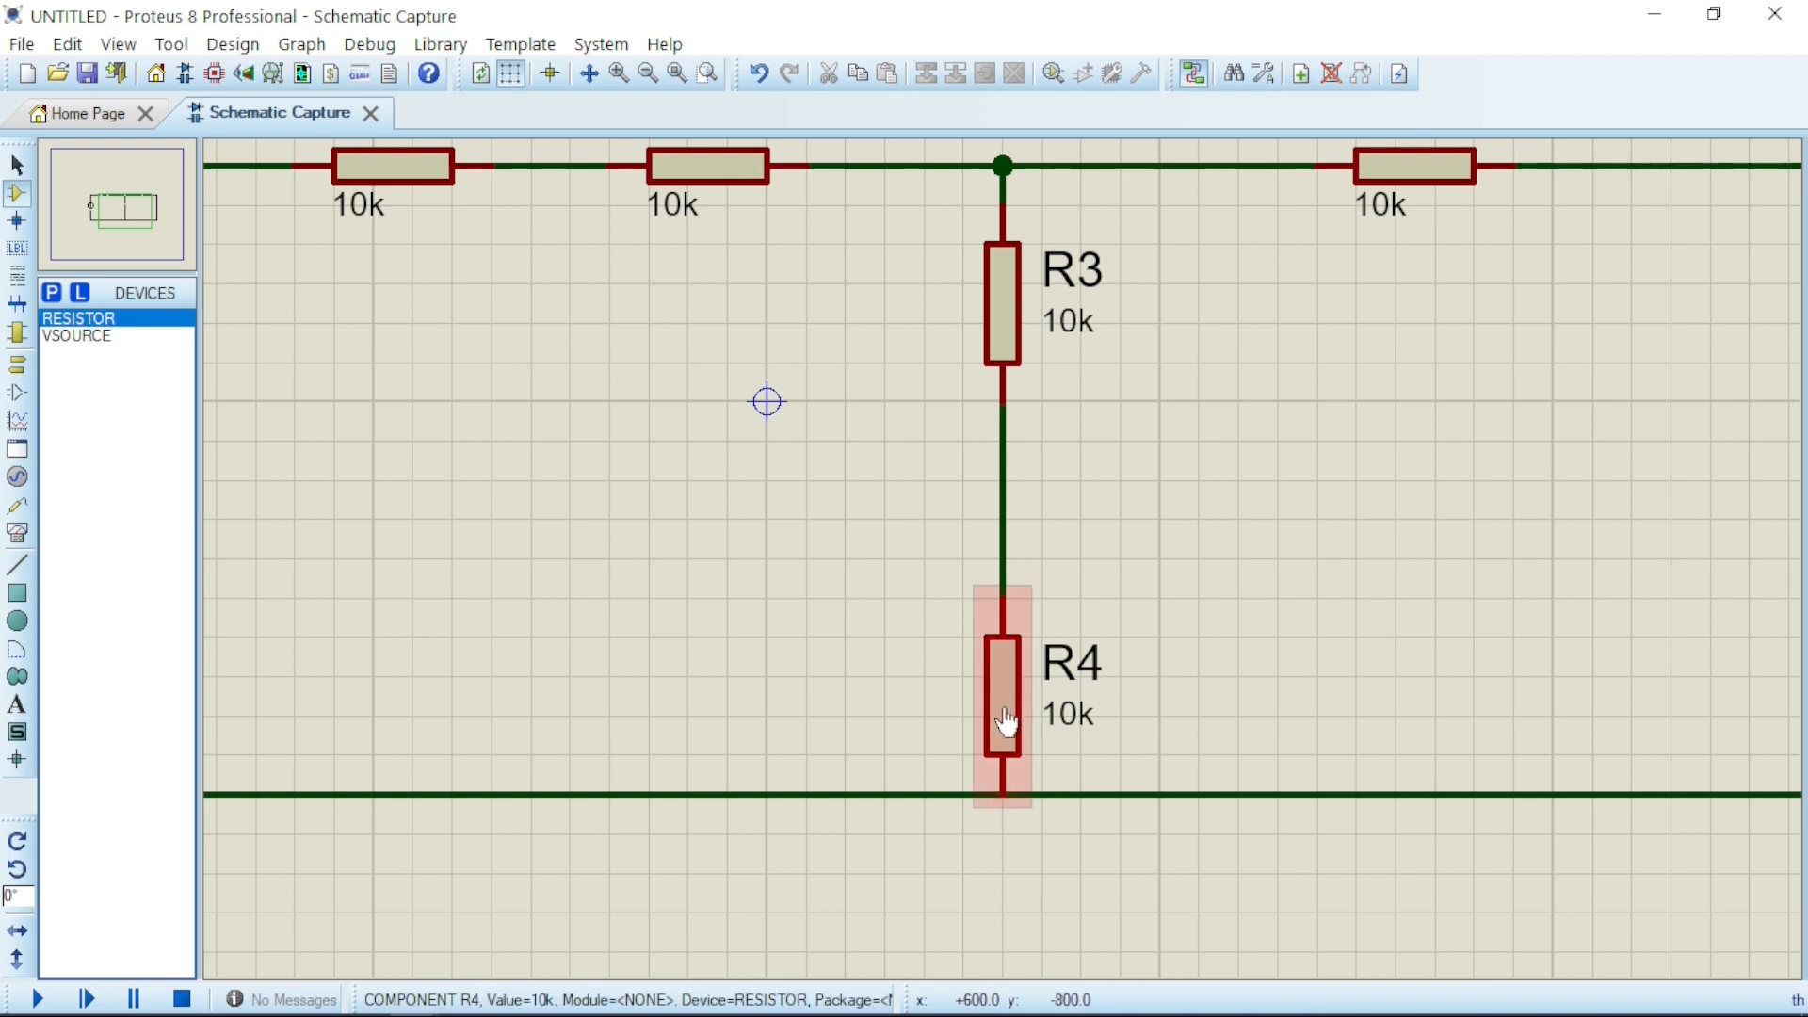
# Drag R4 onto the bottom return wire, the wire from R3 stretching to follow.
pyautogui.moveTo(1002, 710); pyautogui.dragTo(1002, 551)
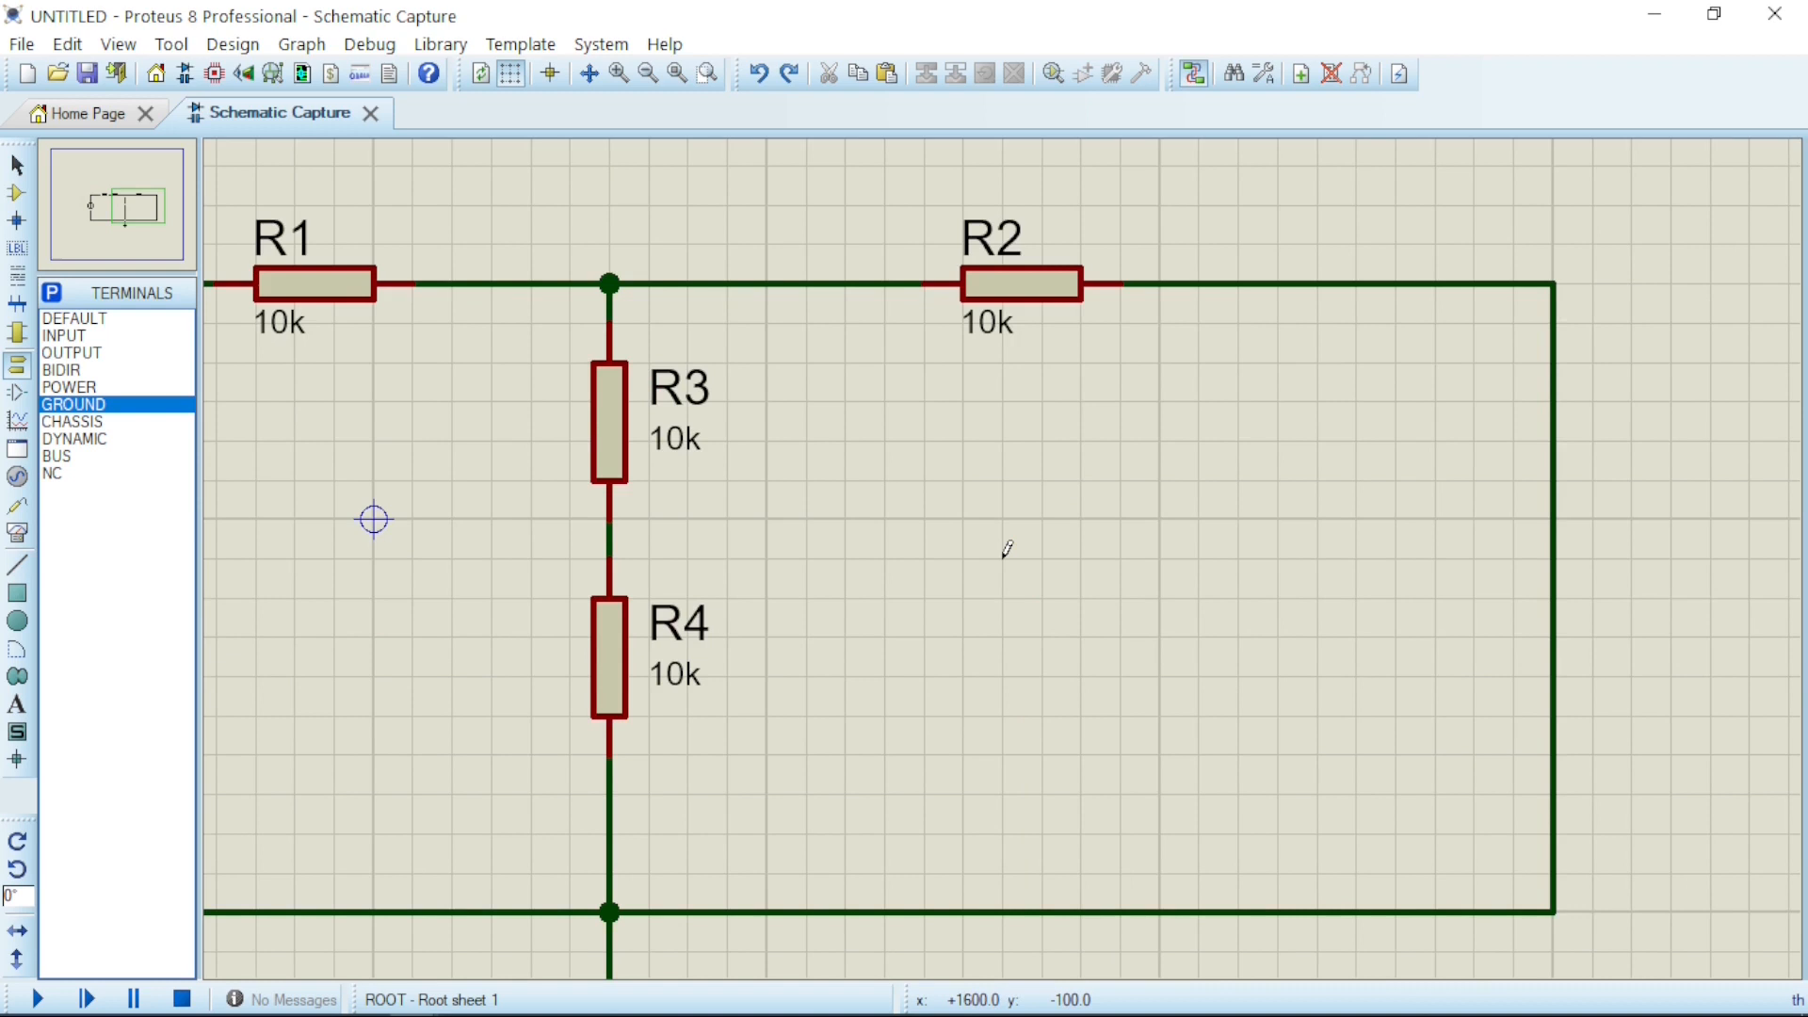
# Select resistor R3 in preparation for copying it.
pyautogui.click(608, 424)
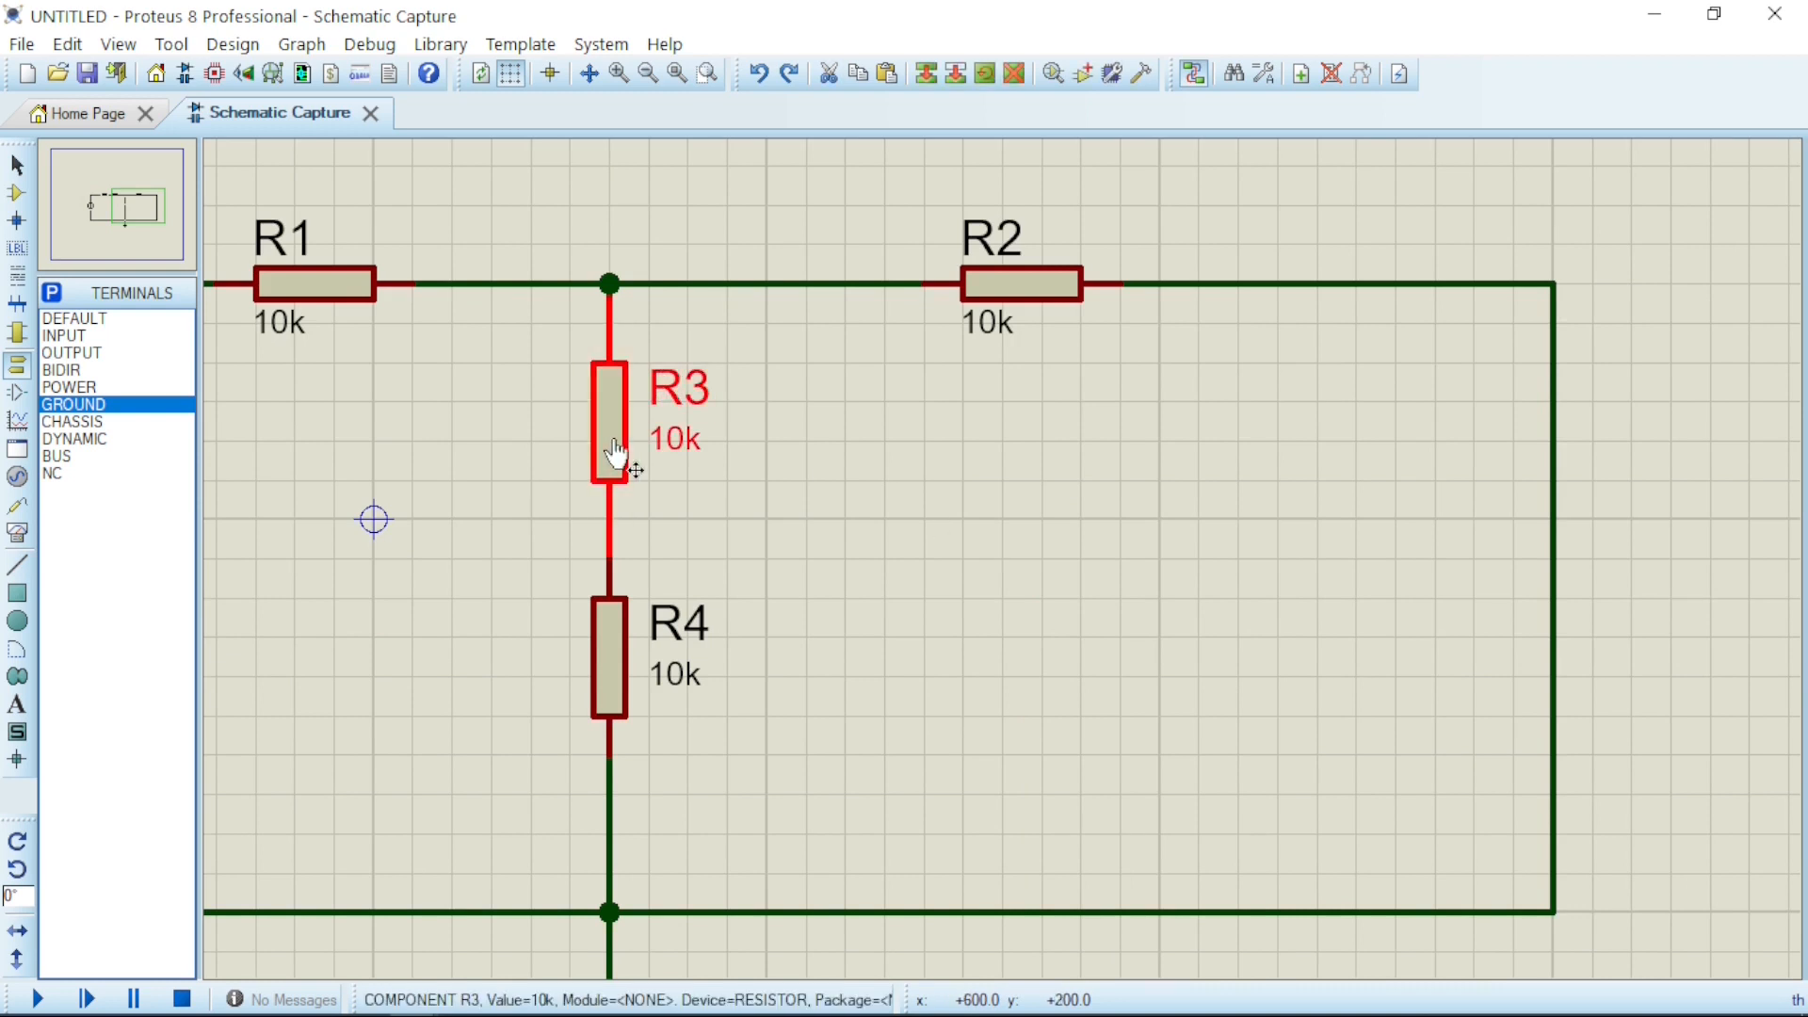
# Copy R3 to the clipboard and paste it as R6 hanging from the top wire right of R2.
pyautogui.rightClick(608, 450)
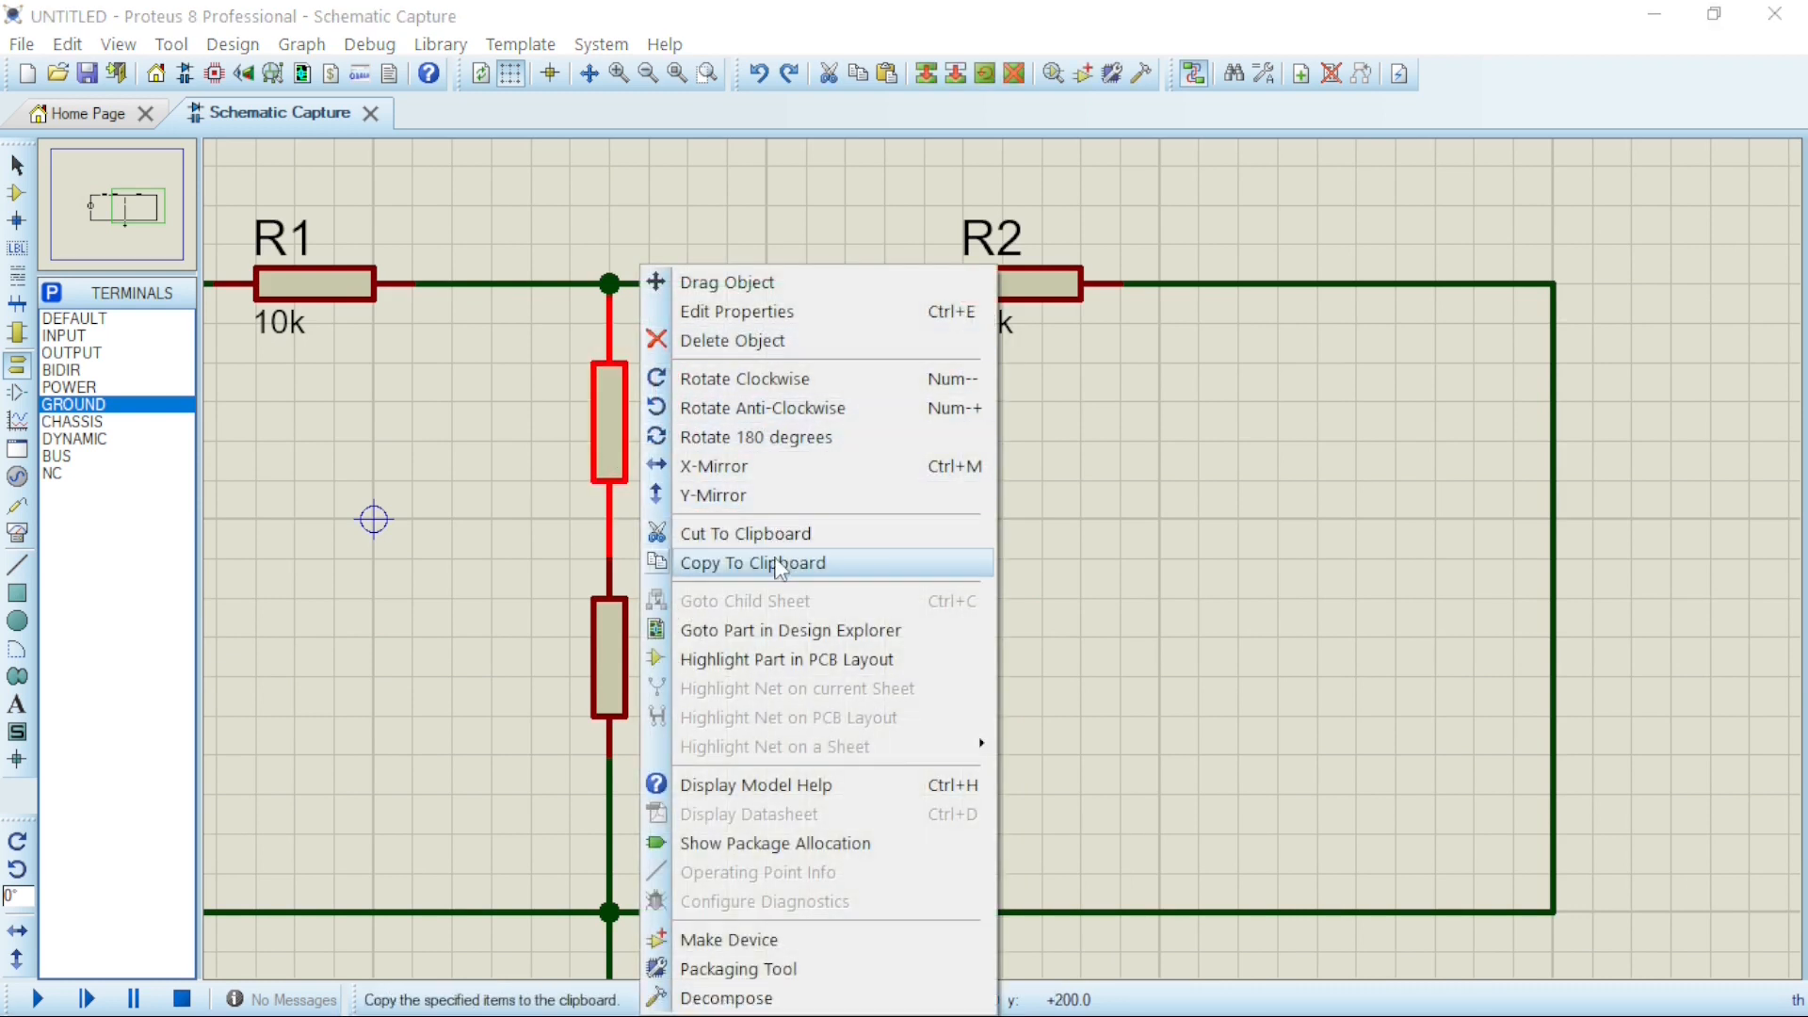
pyautogui.click(752, 563)
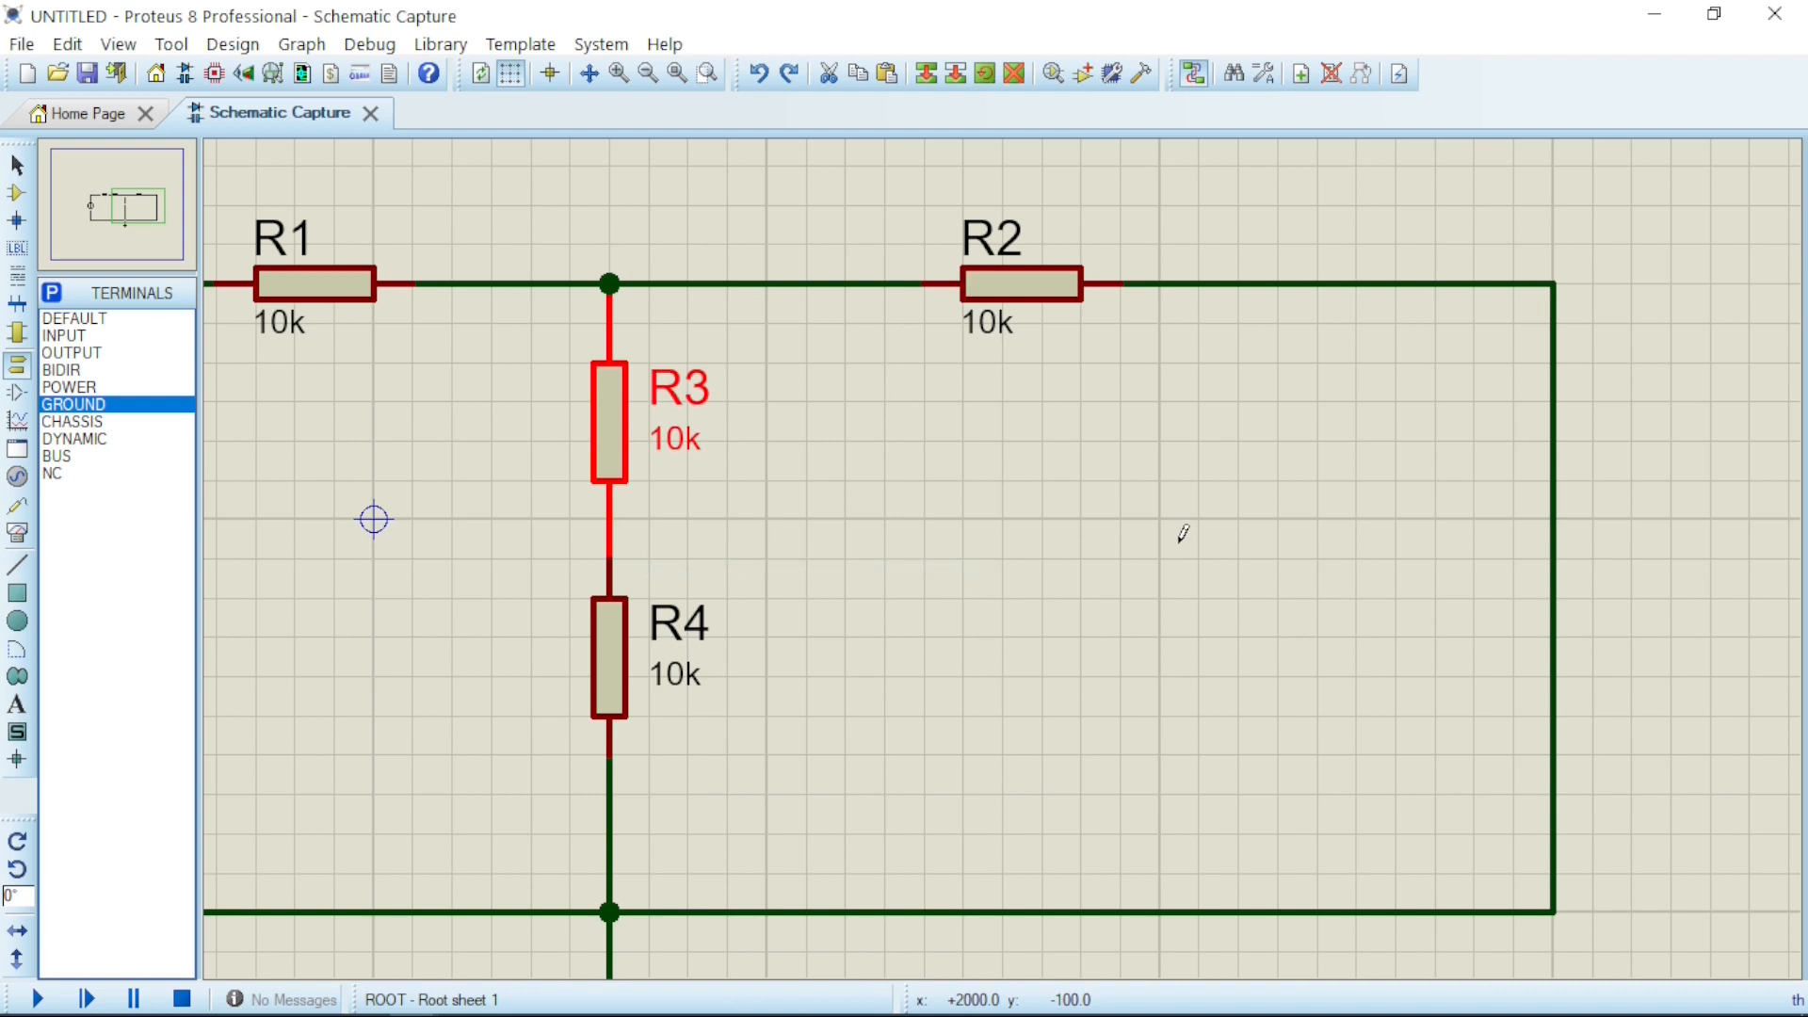
pyautogui.rightClick(1182, 533)
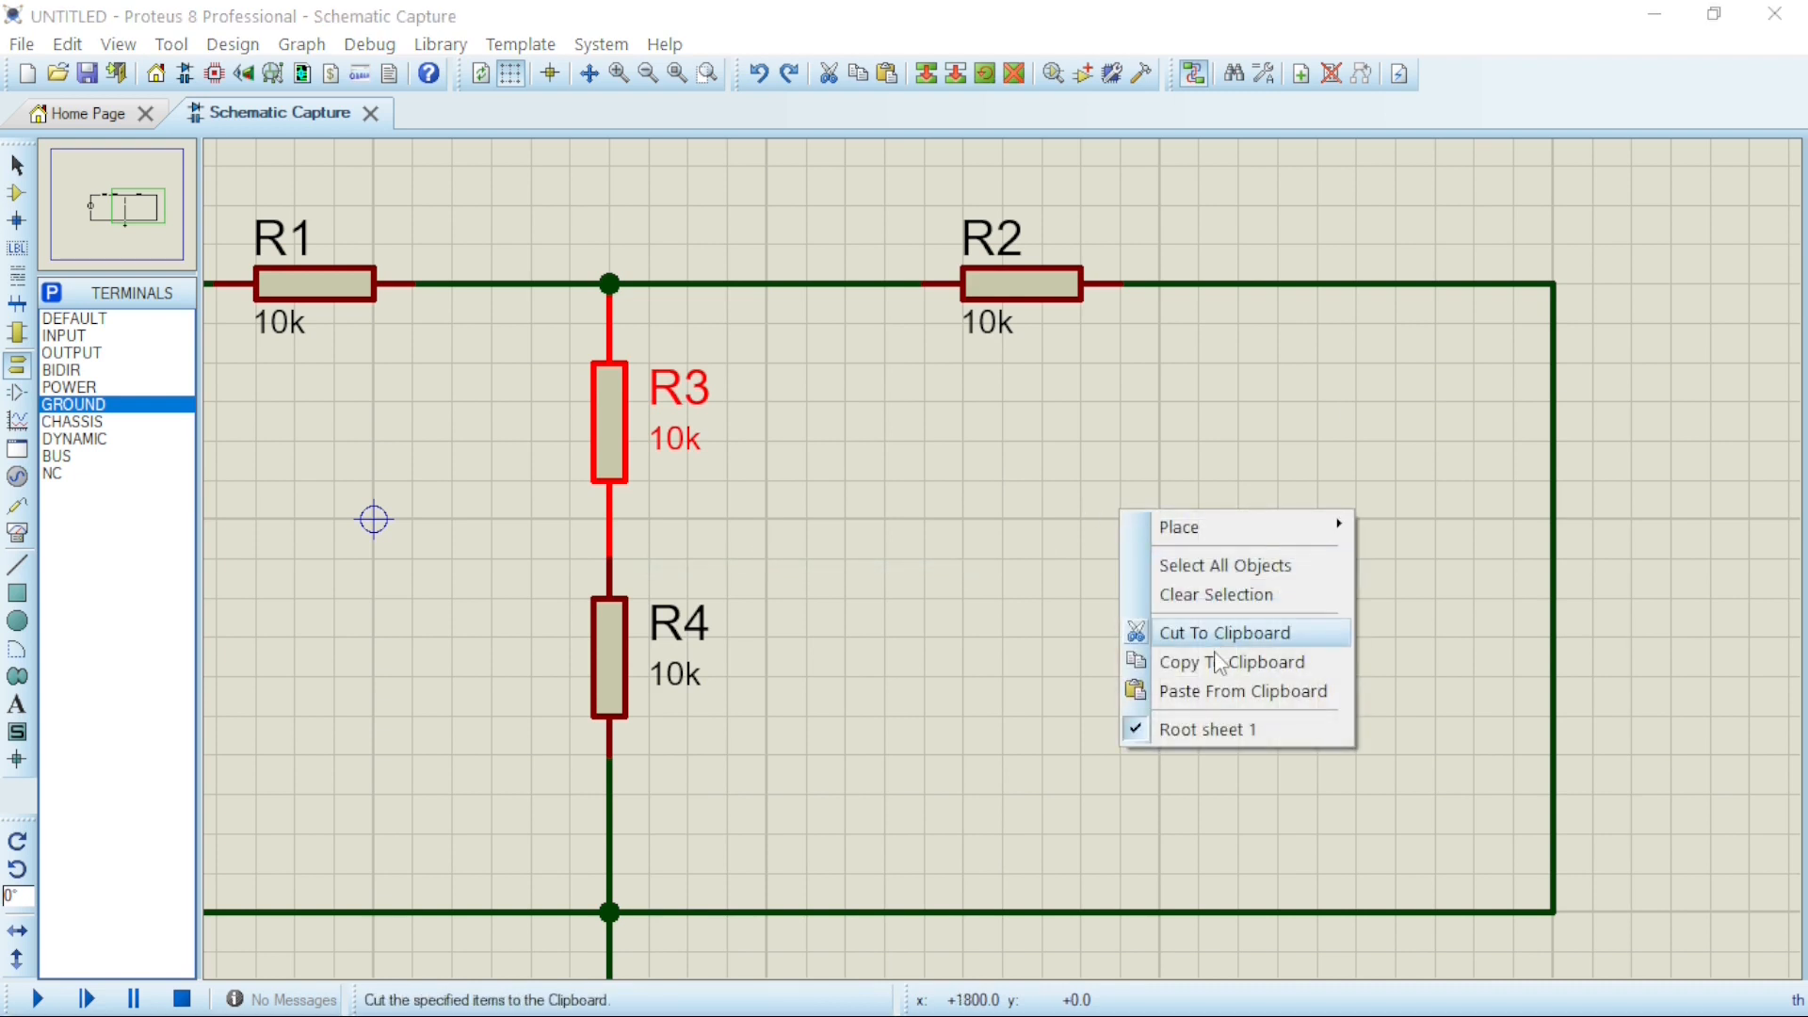
pyautogui.click(1241, 691)
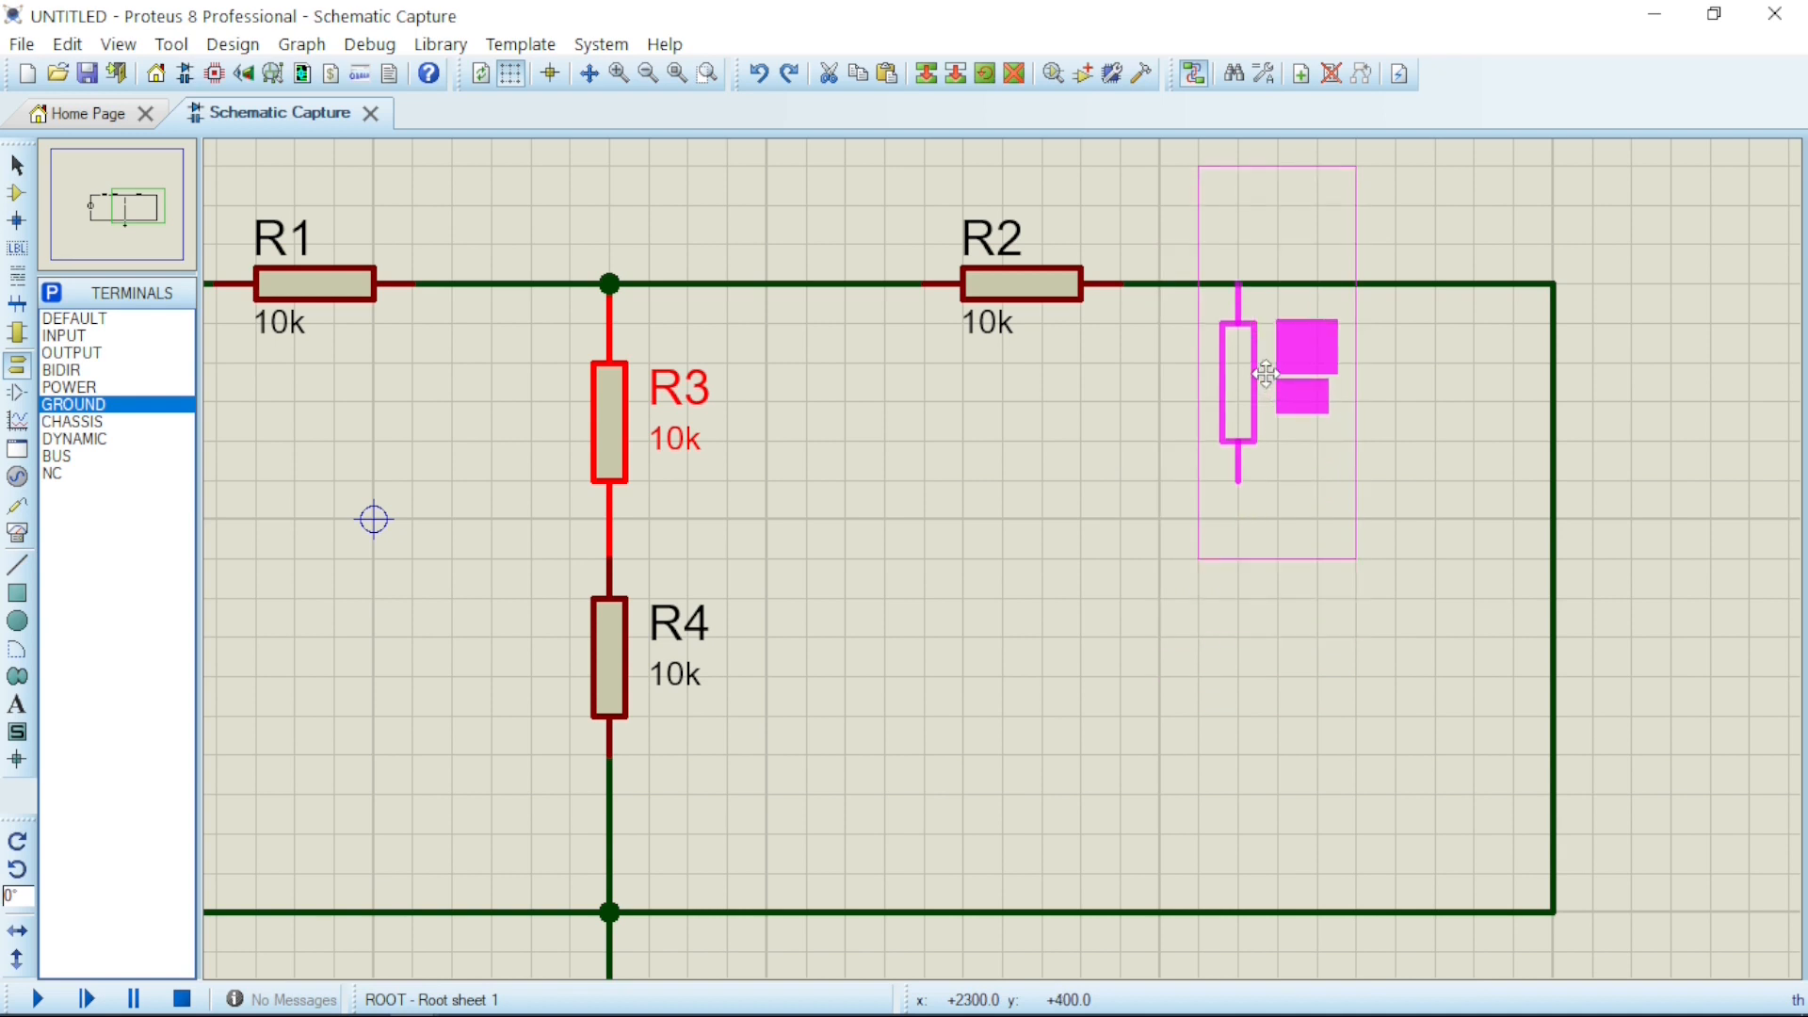
pyautogui.click(1239, 380)
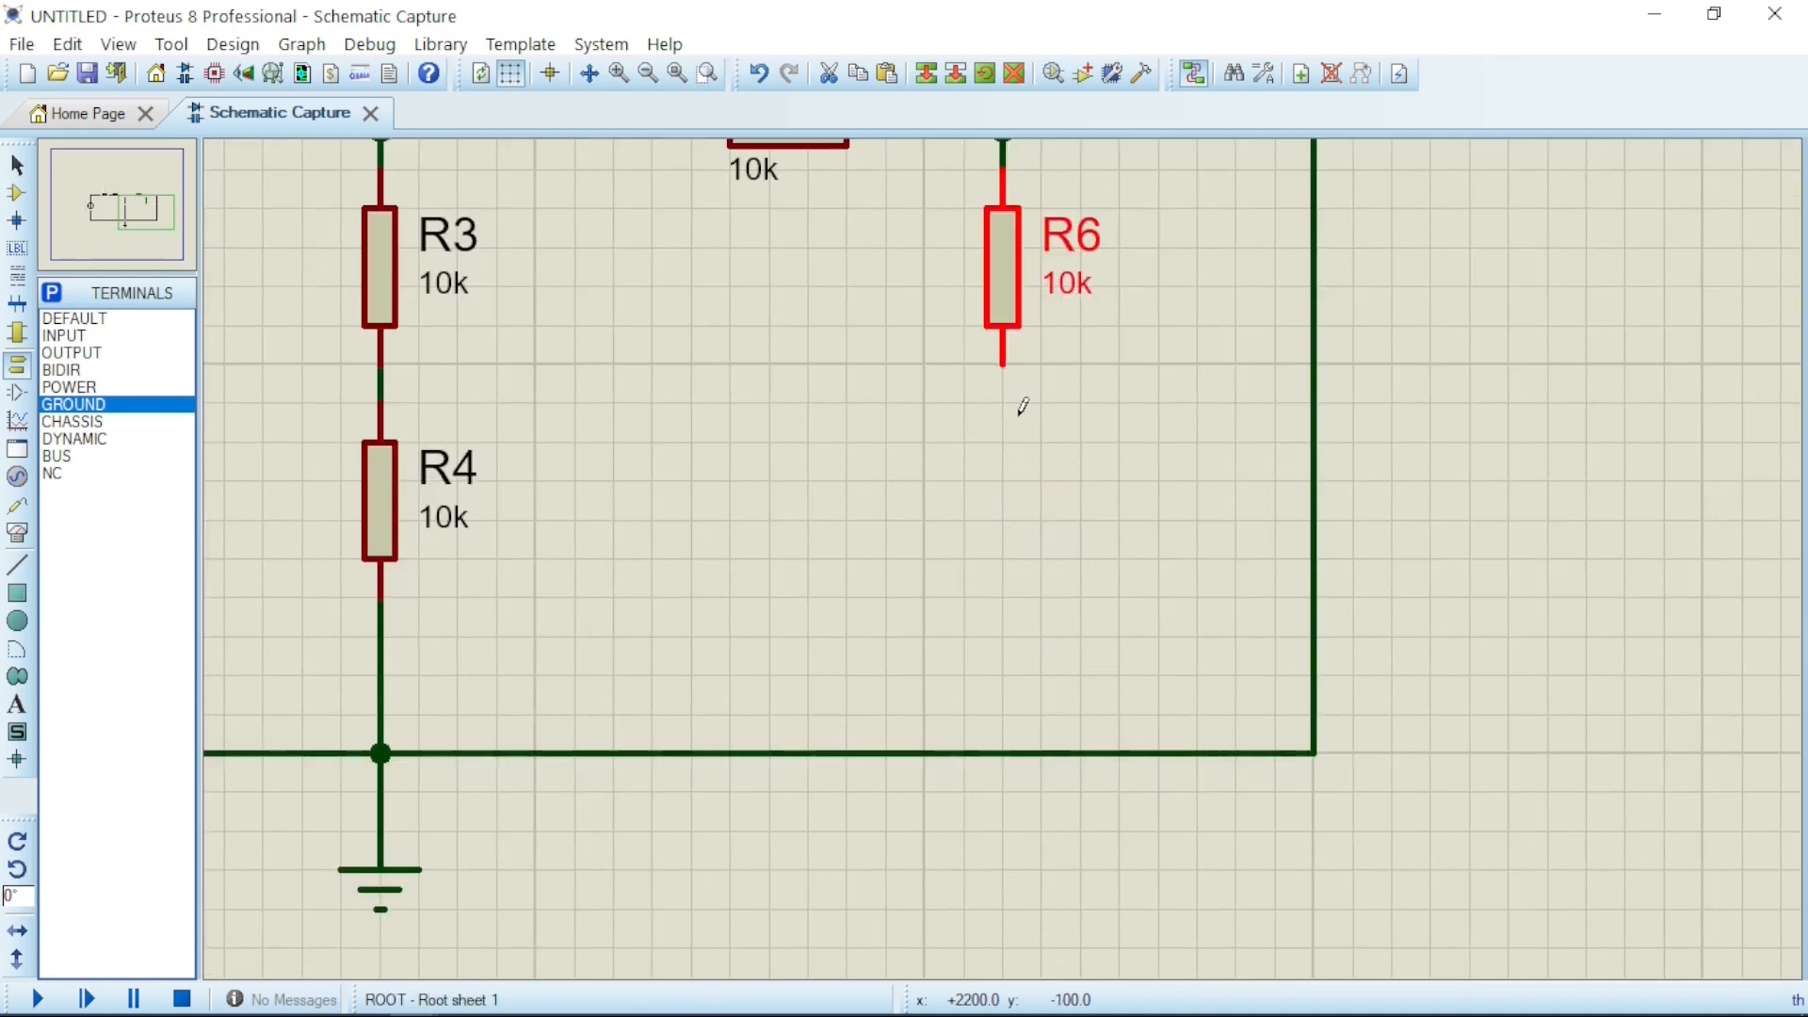
# Paste R7 beneath R6, align it, and wire its lower pin to the bottom rail.
pyautogui.rightClick(1024, 406)
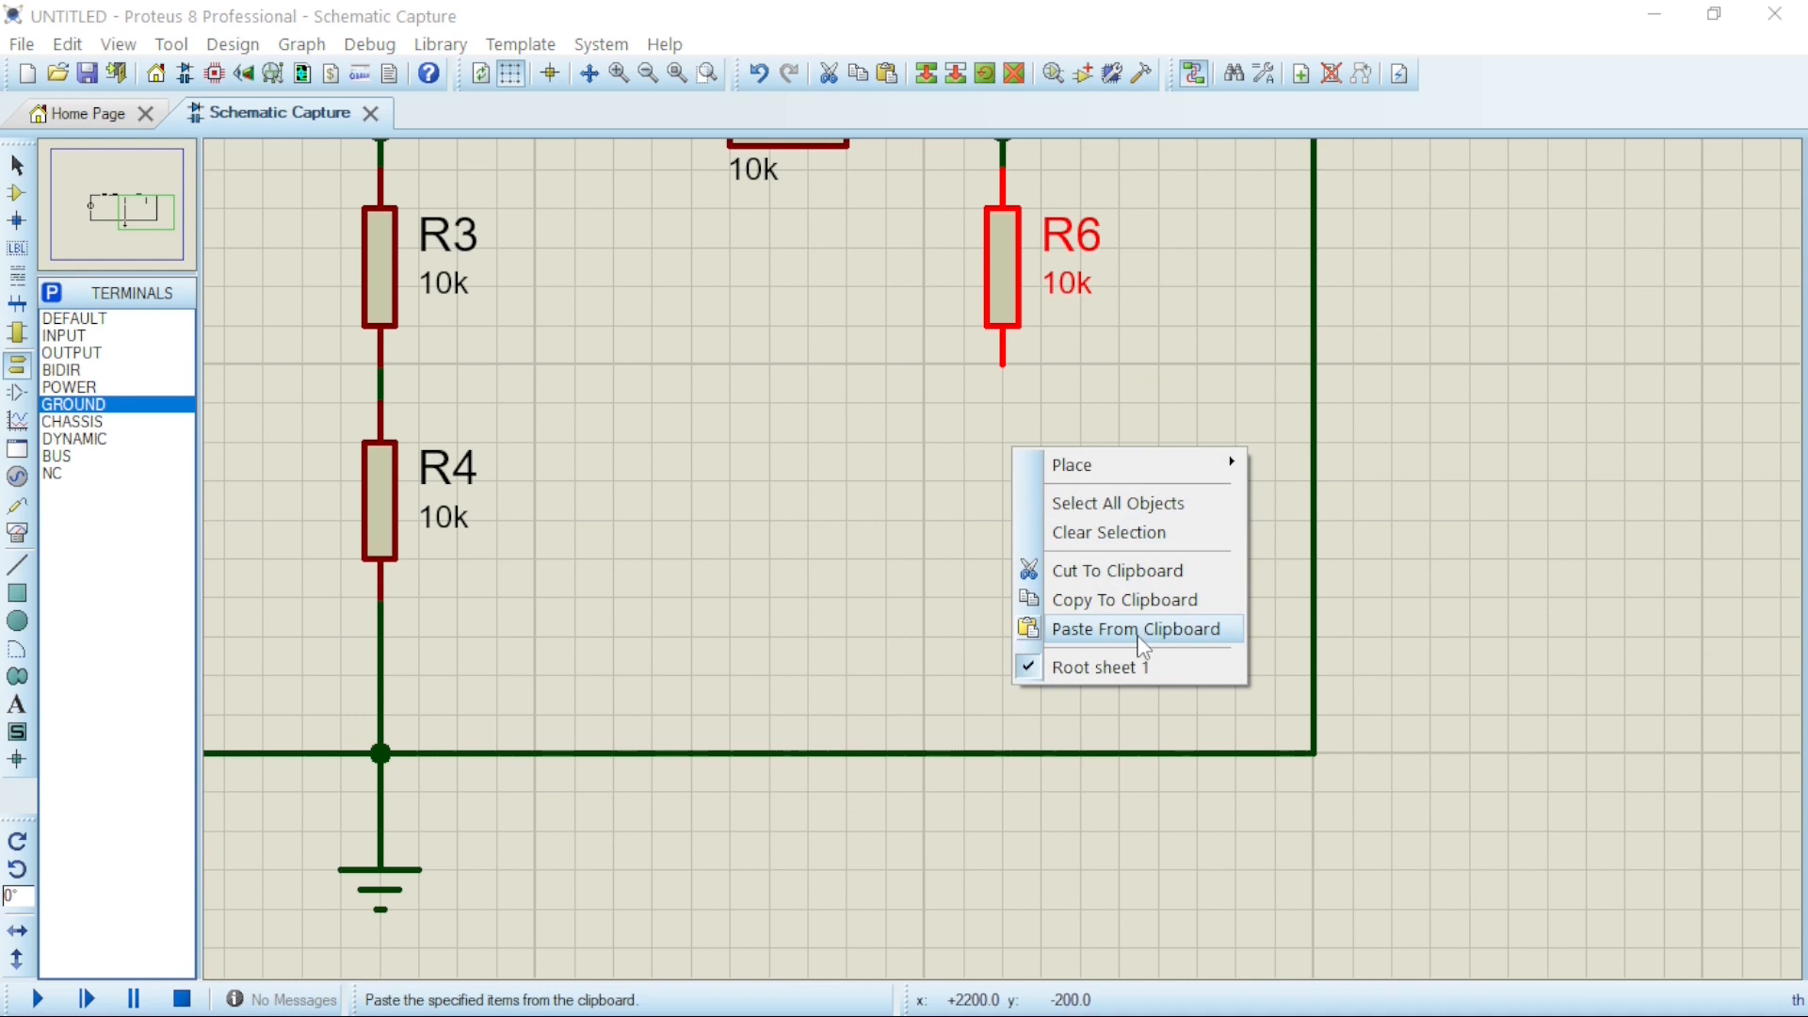
pyautogui.click(1137, 628)
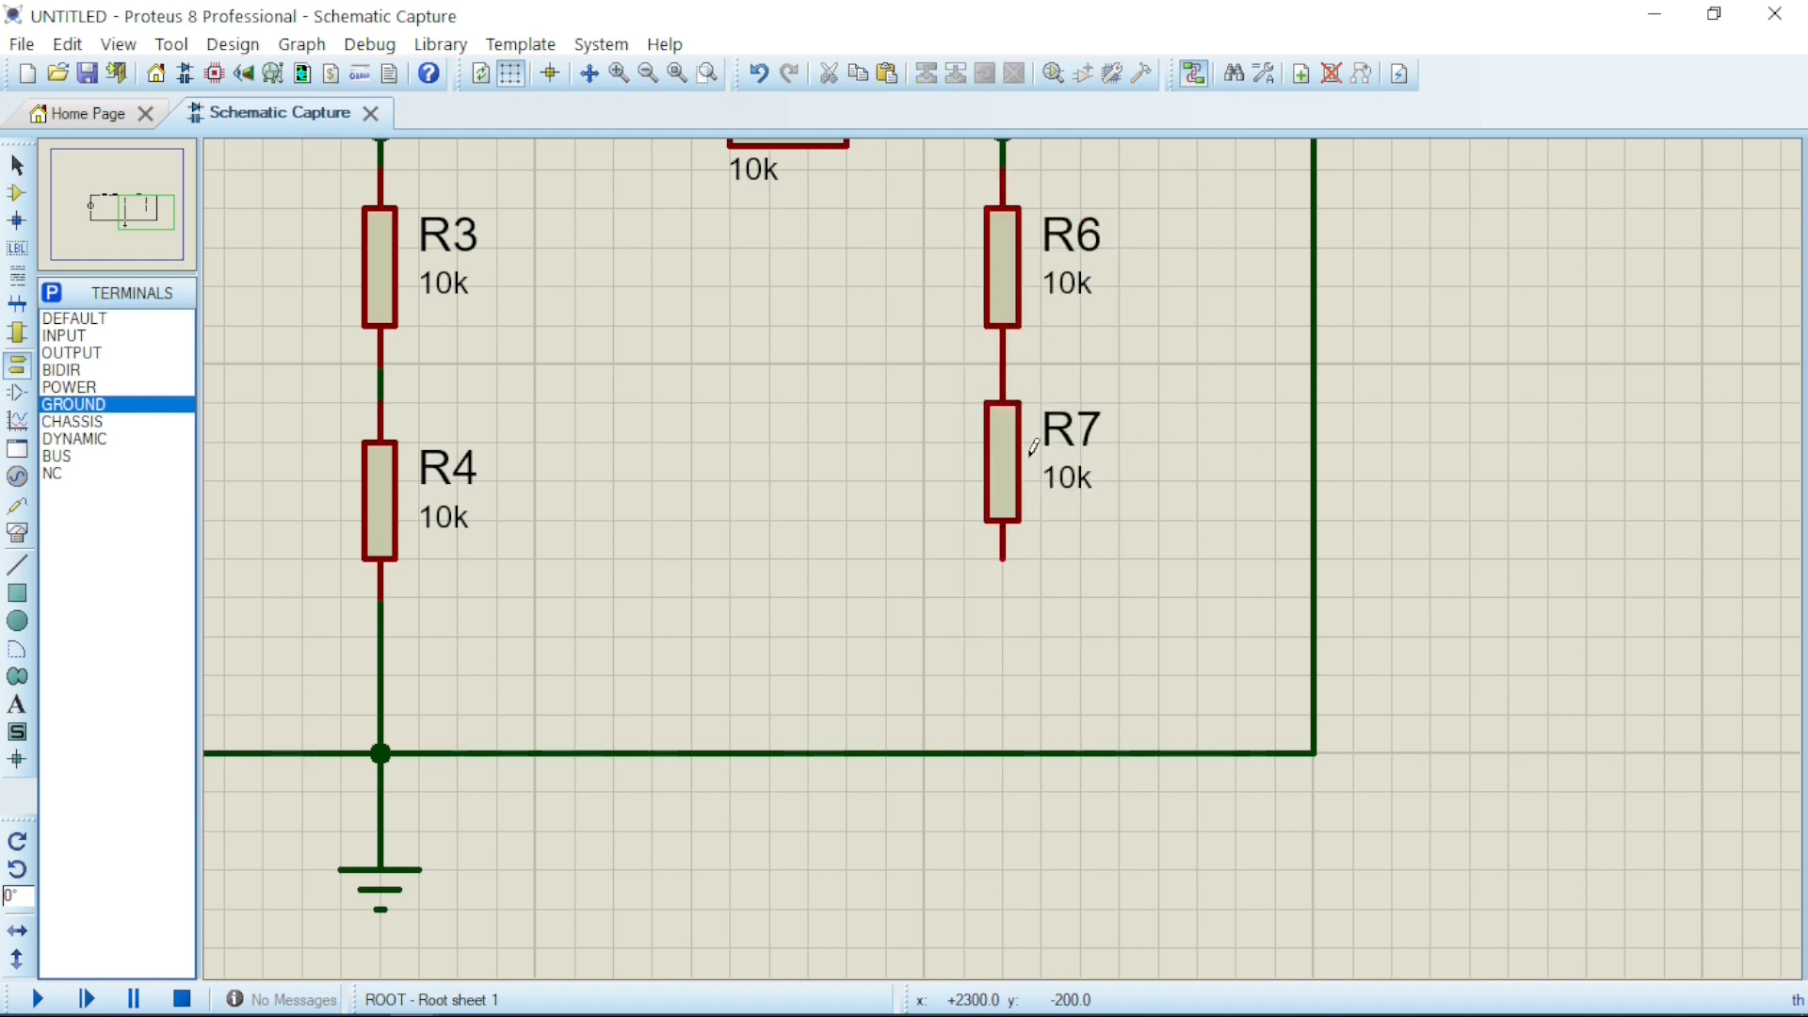
pyautogui.click(1000, 476)
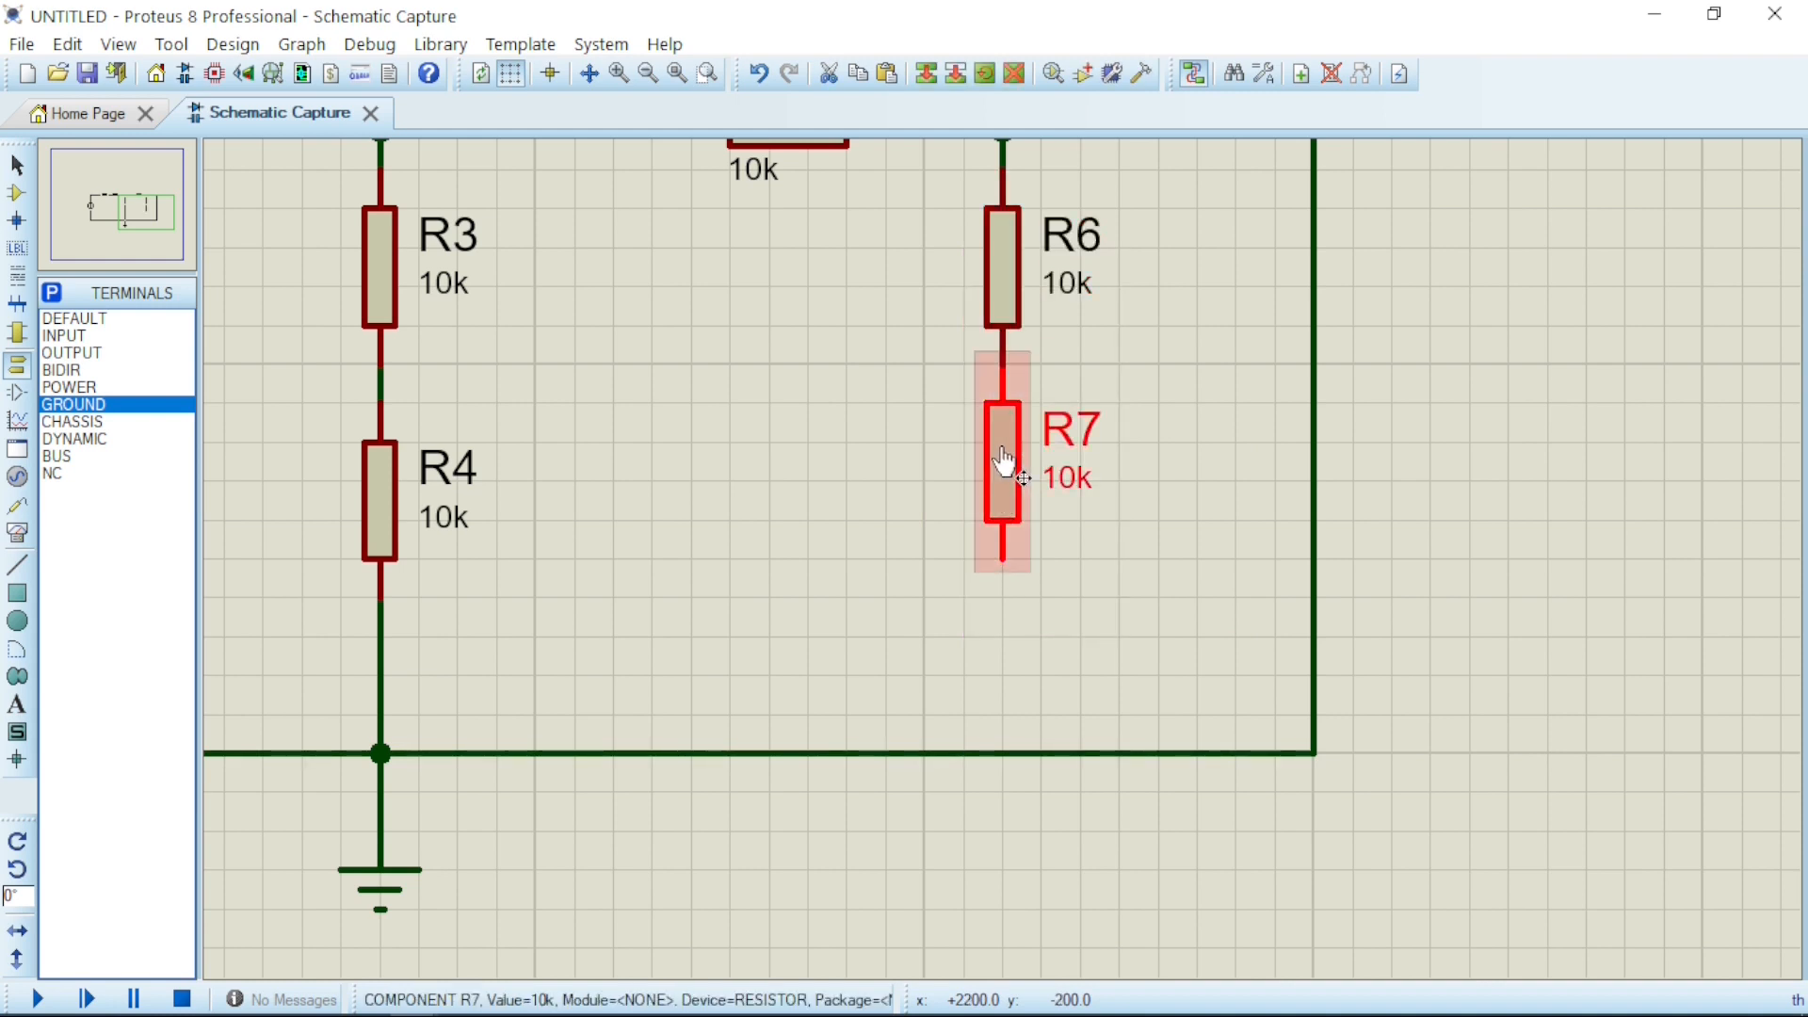
pyautogui.moveTo(1000, 461); pyautogui.dragTo(1000, 554)
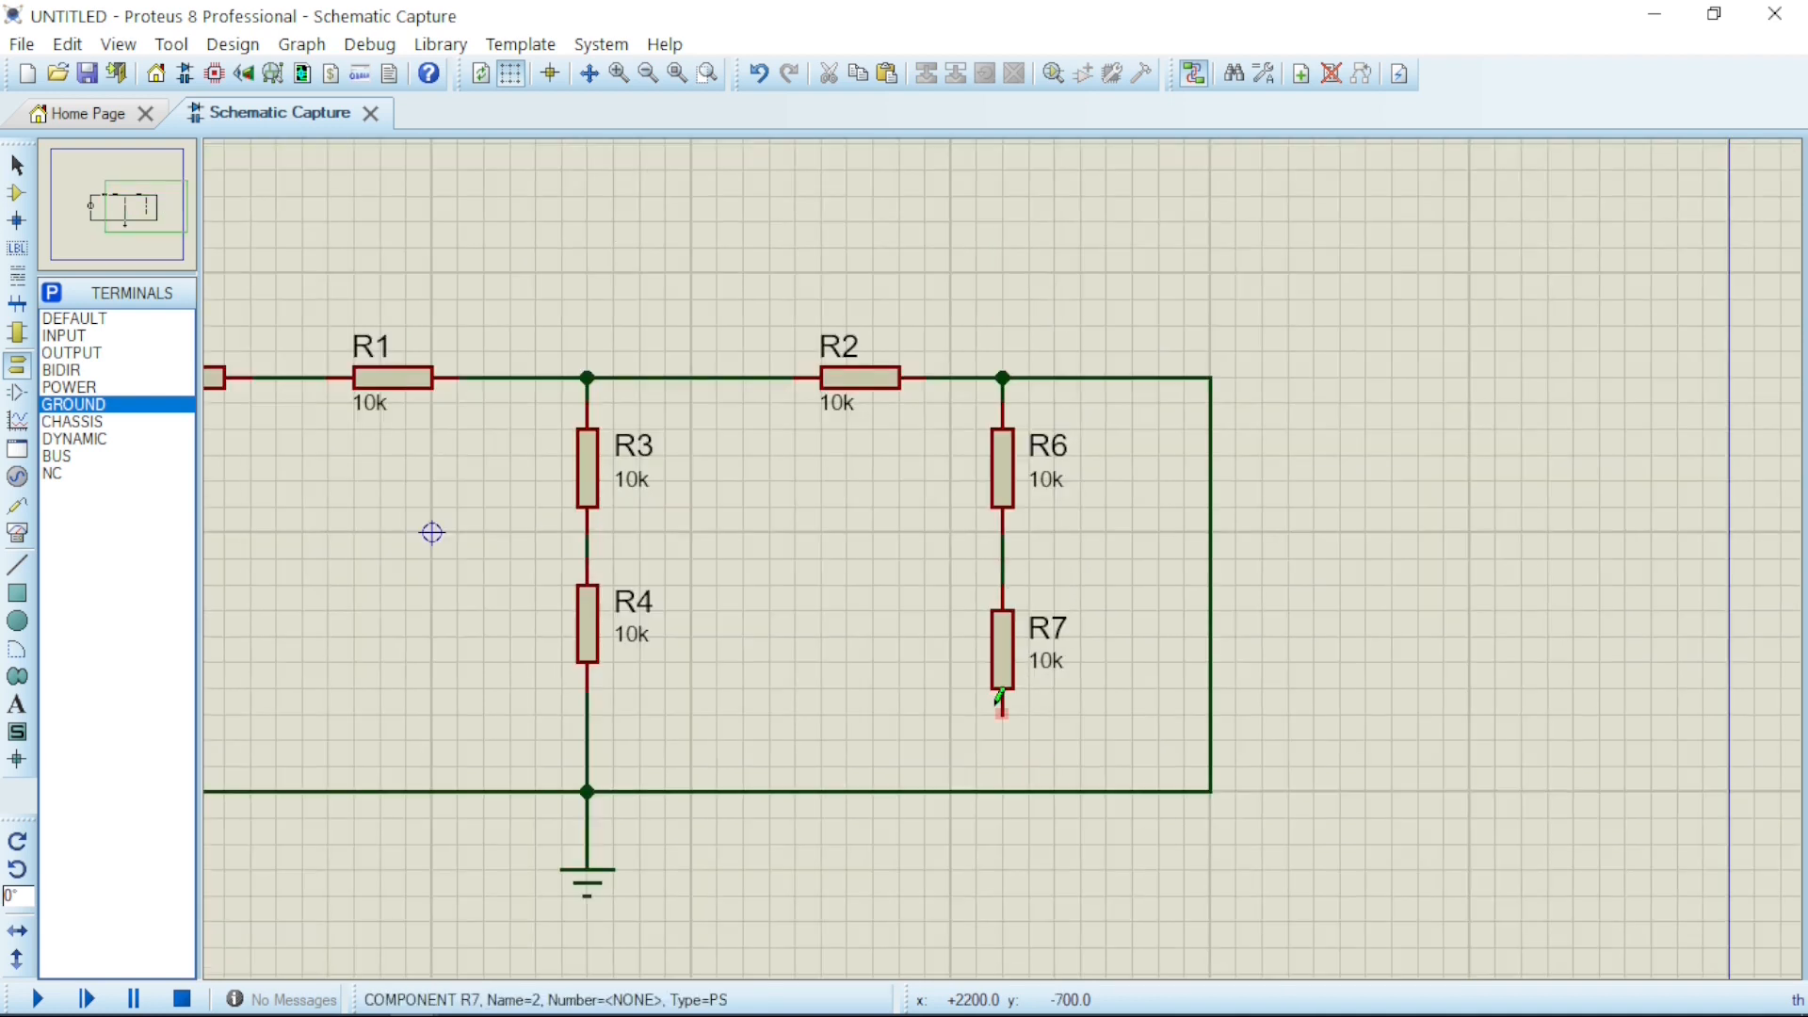
pyautogui.moveTo(1000, 703); pyautogui.dragTo(1000, 793)
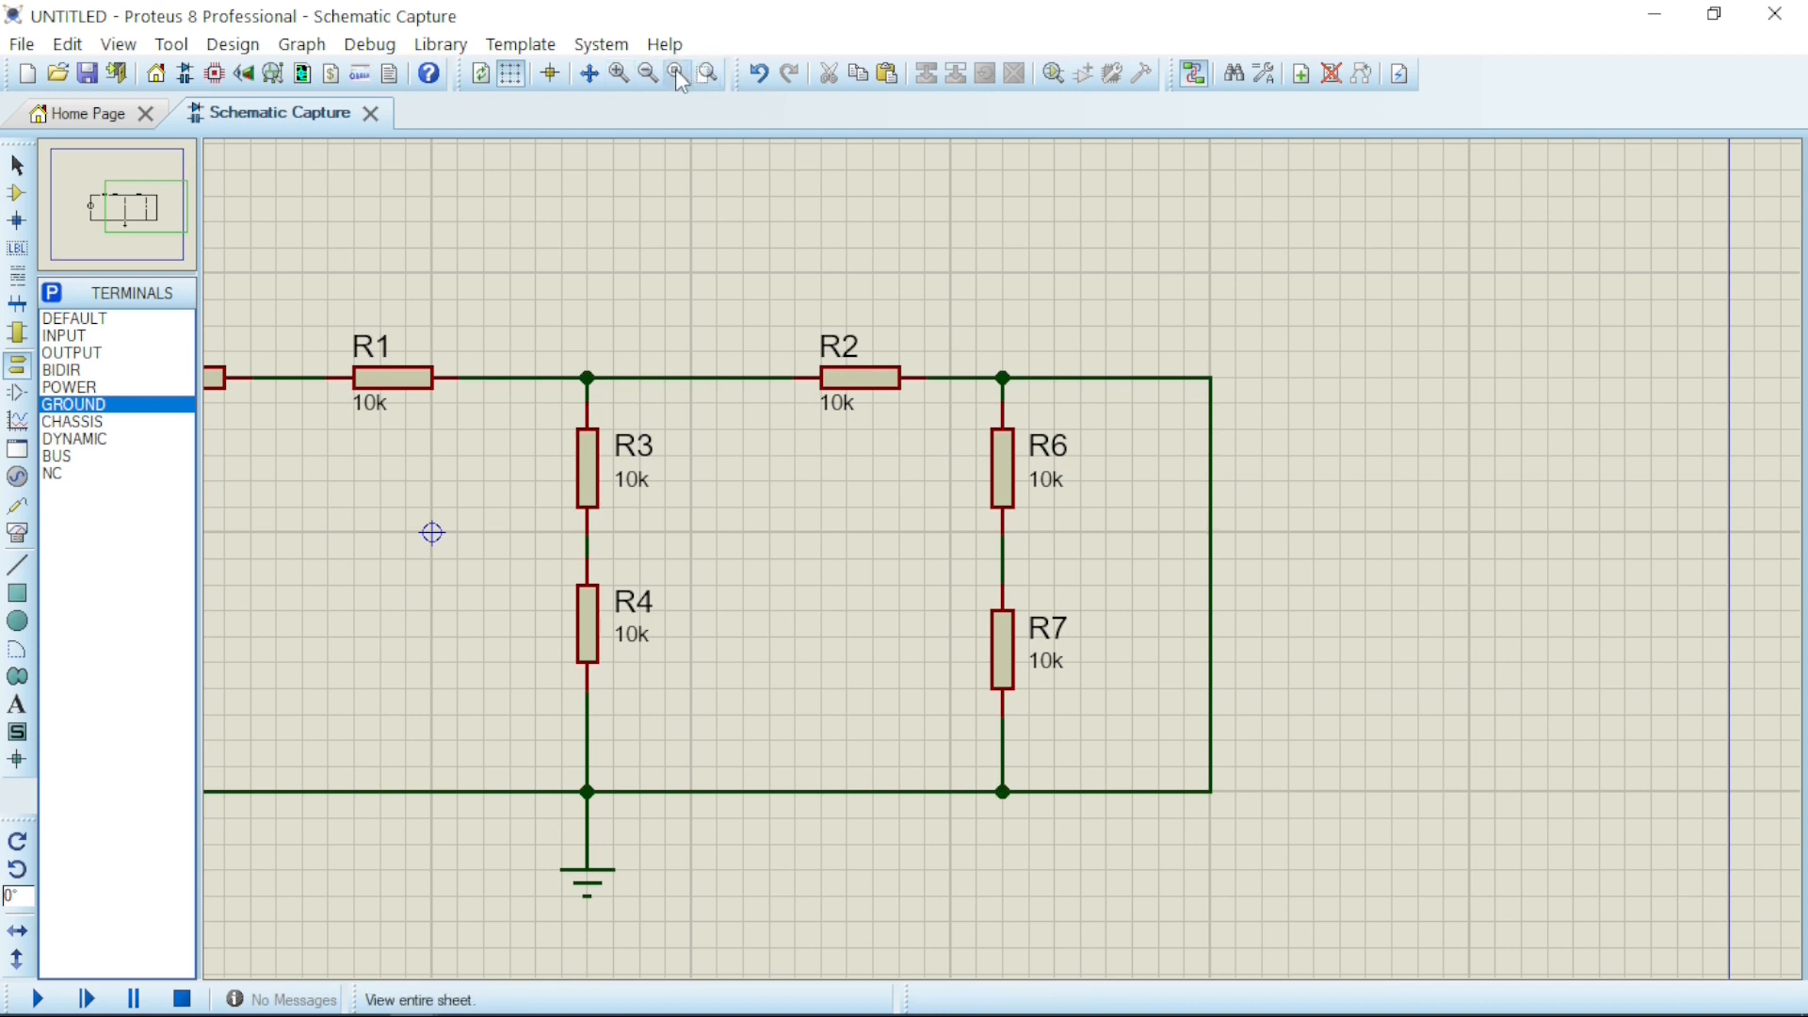
# Zoom to the entire sheet, then magnify the finished resistor network.
pyautogui.click(646, 73)
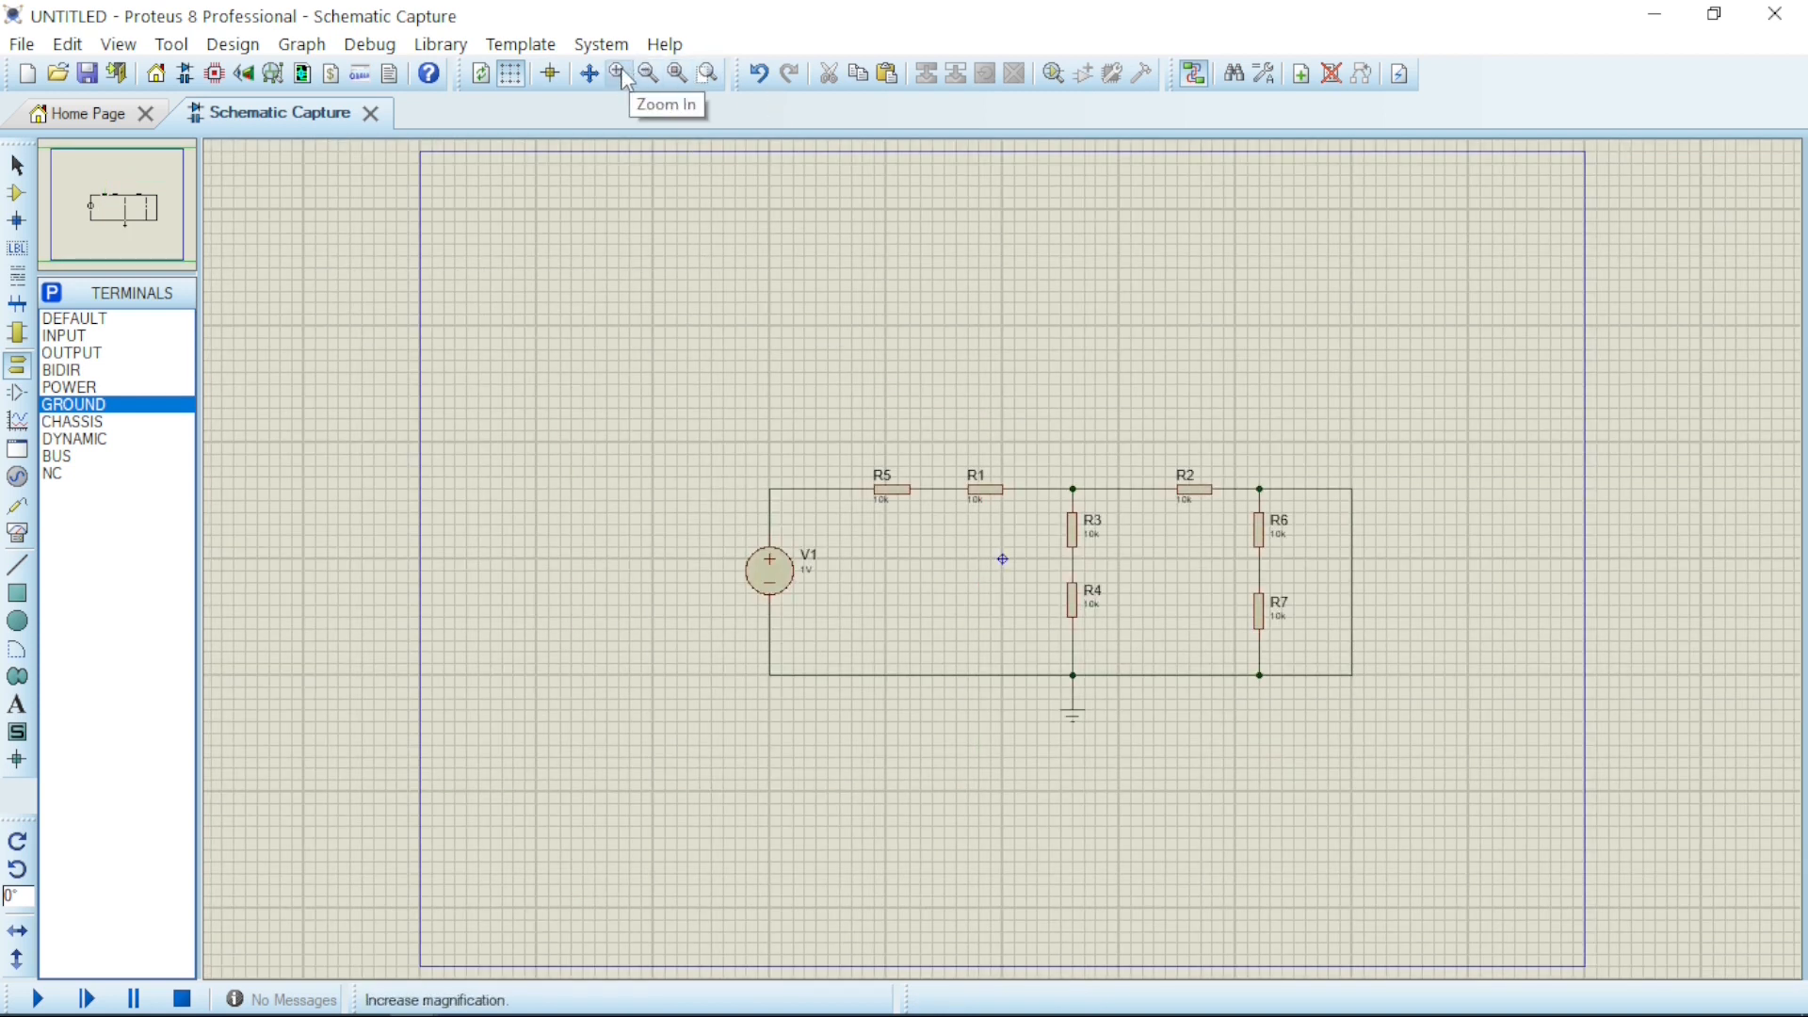
pyautogui.click(617, 73)
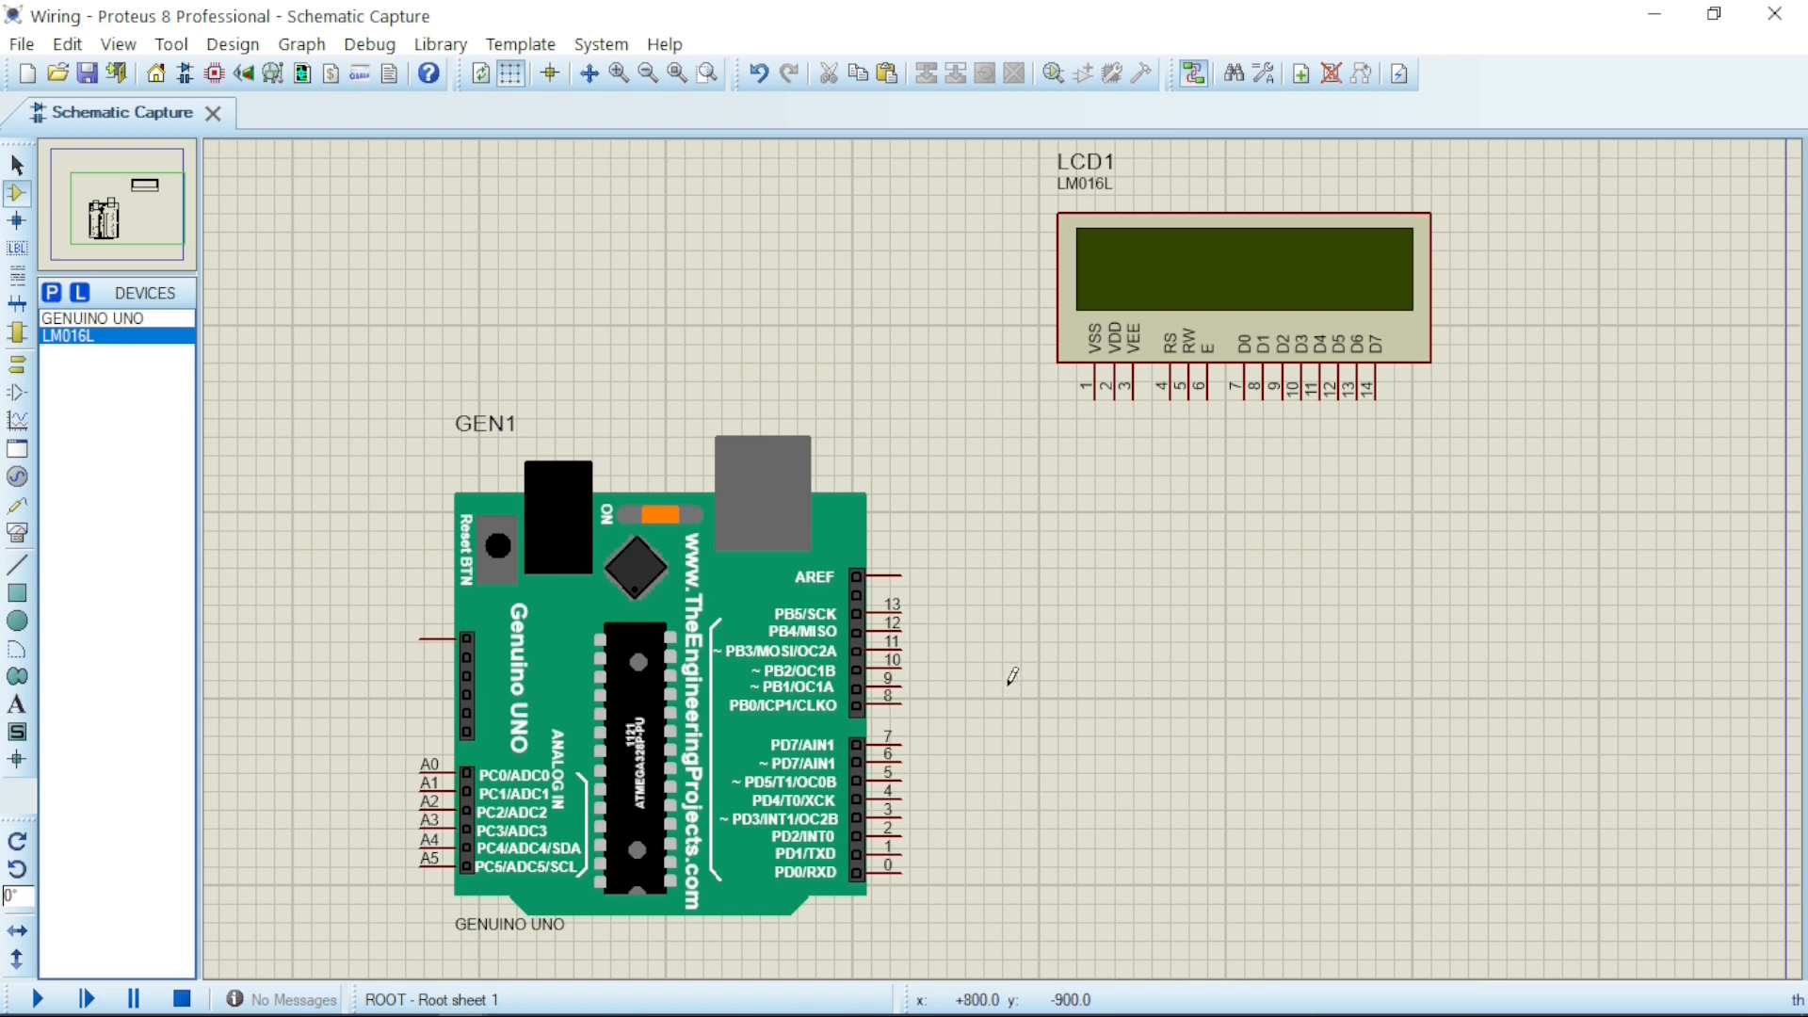
pyautogui.moveTo(1188, 488)
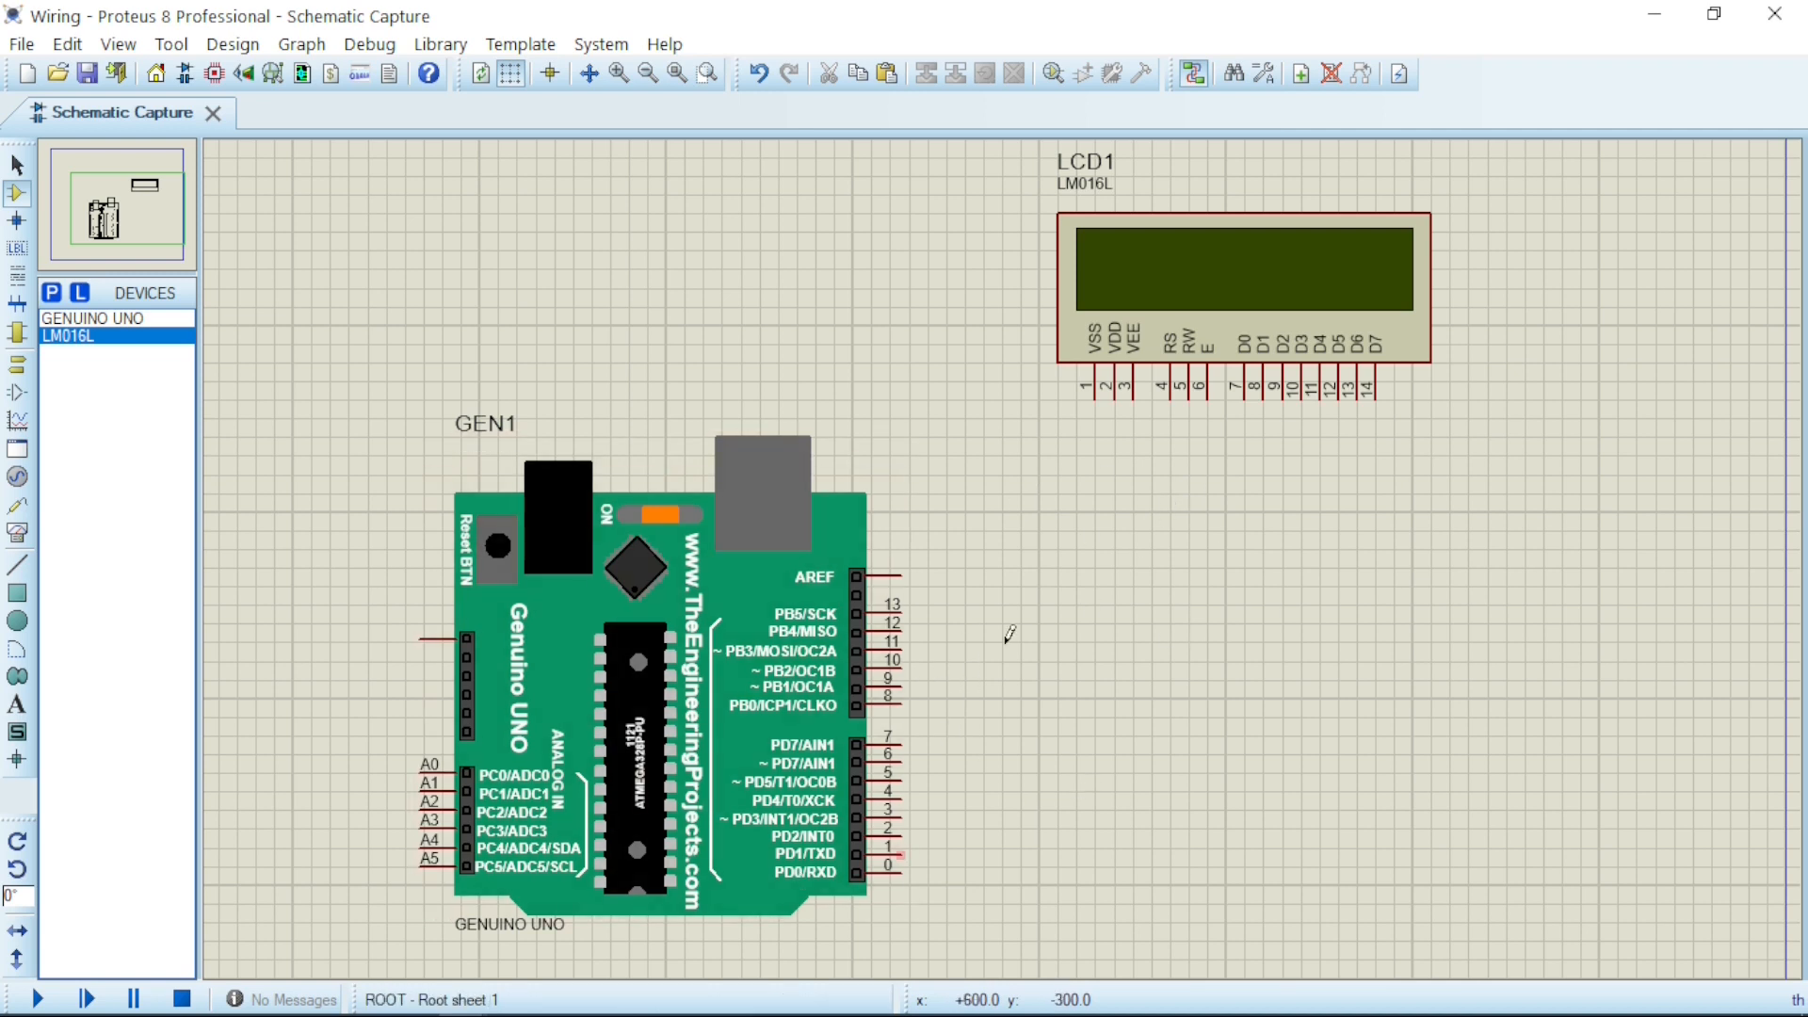
pyautogui.moveTo(989, 727)
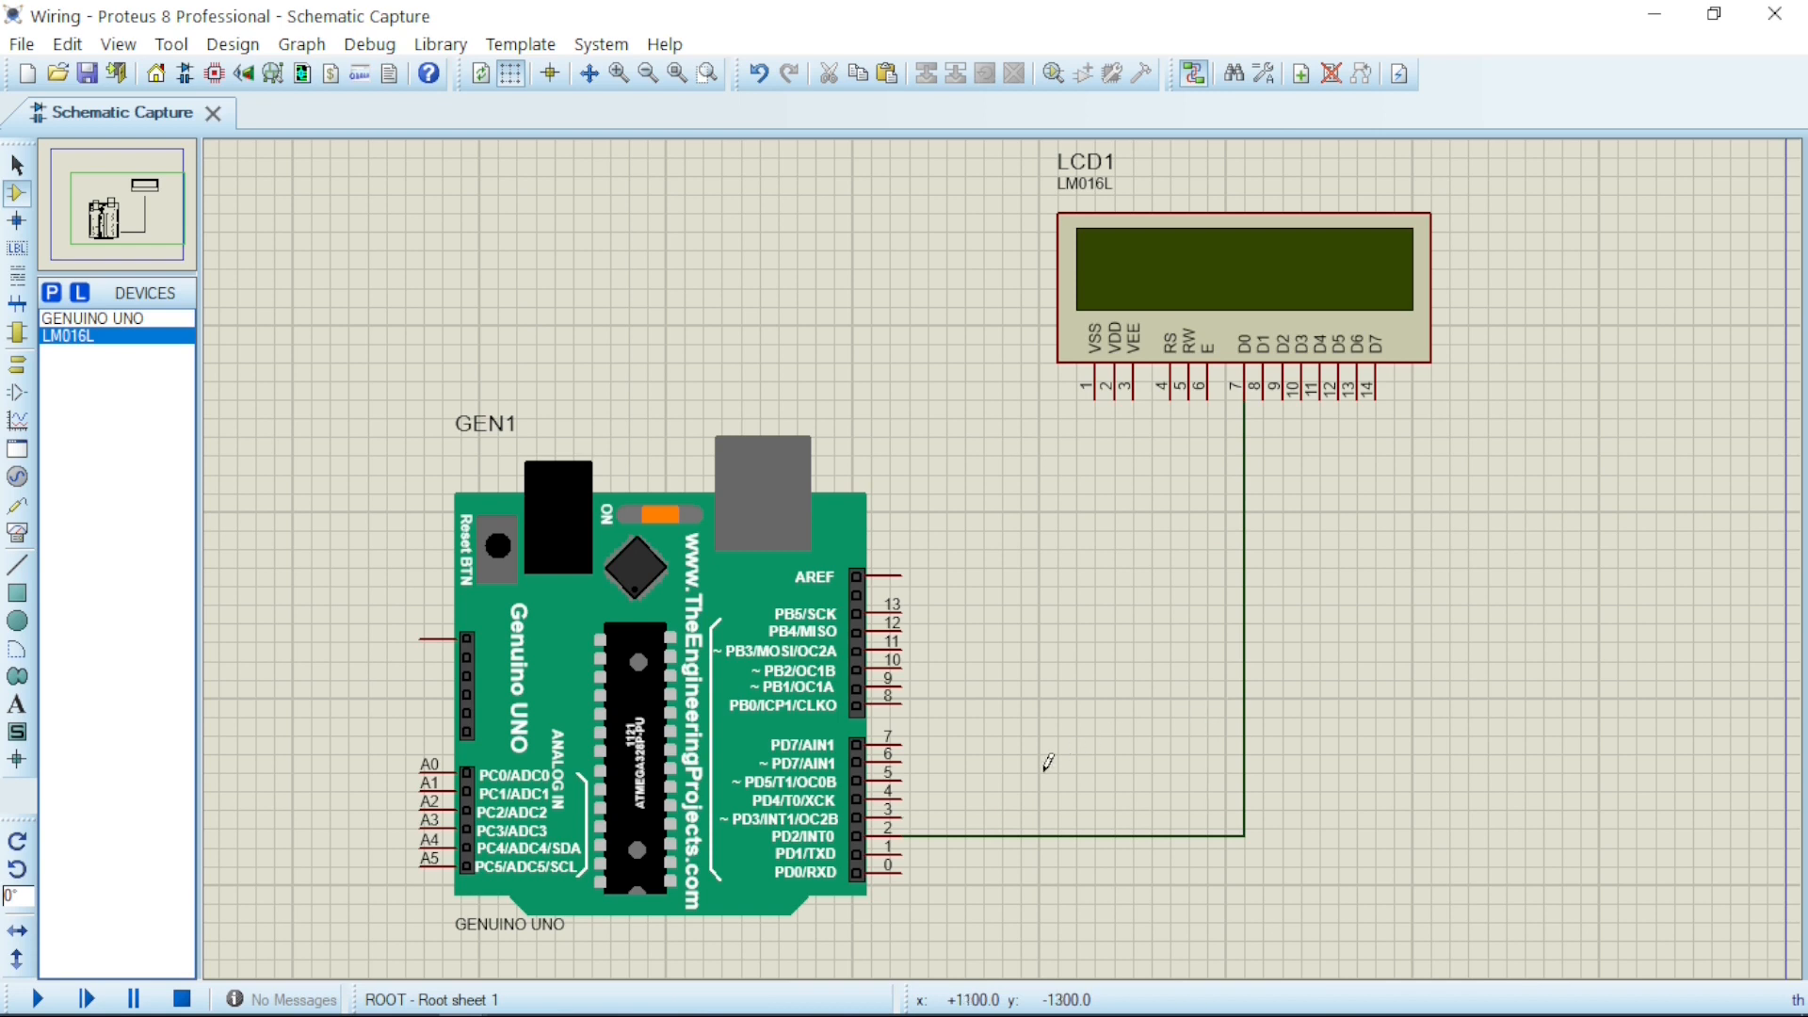
pyautogui.moveTo(985, 789)
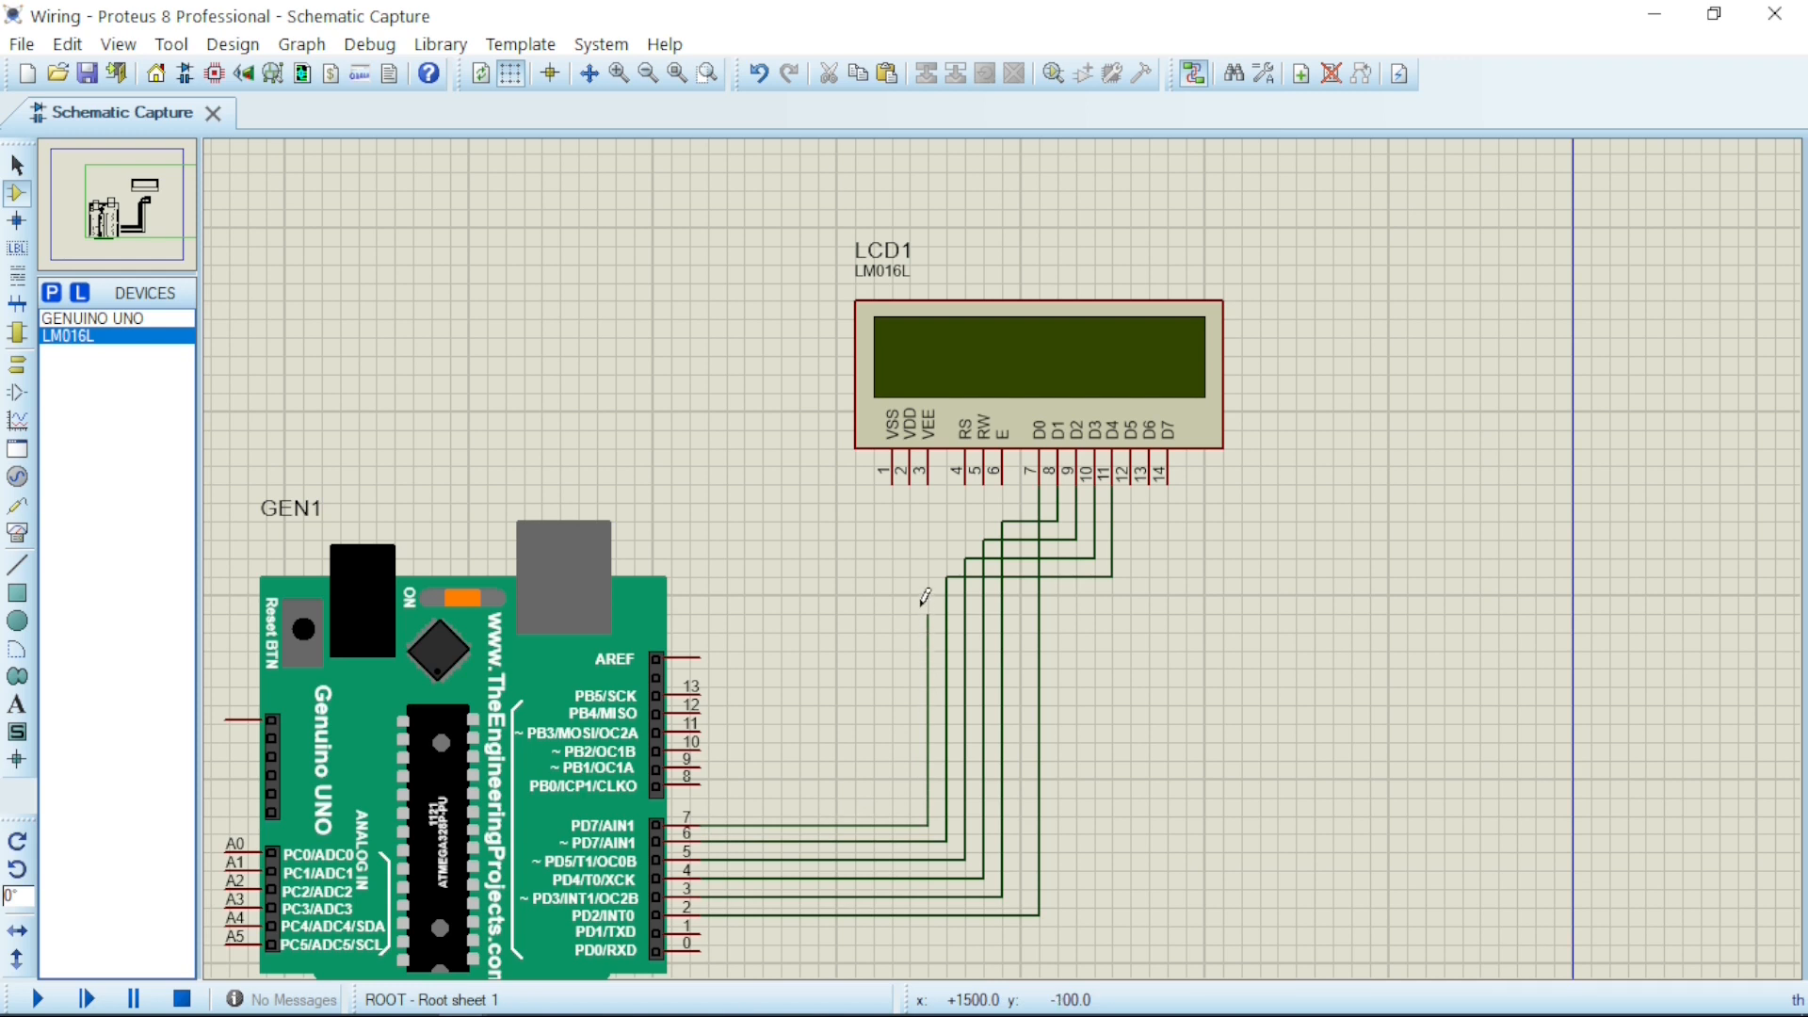
pyautogui.moveTo(1143, 582)
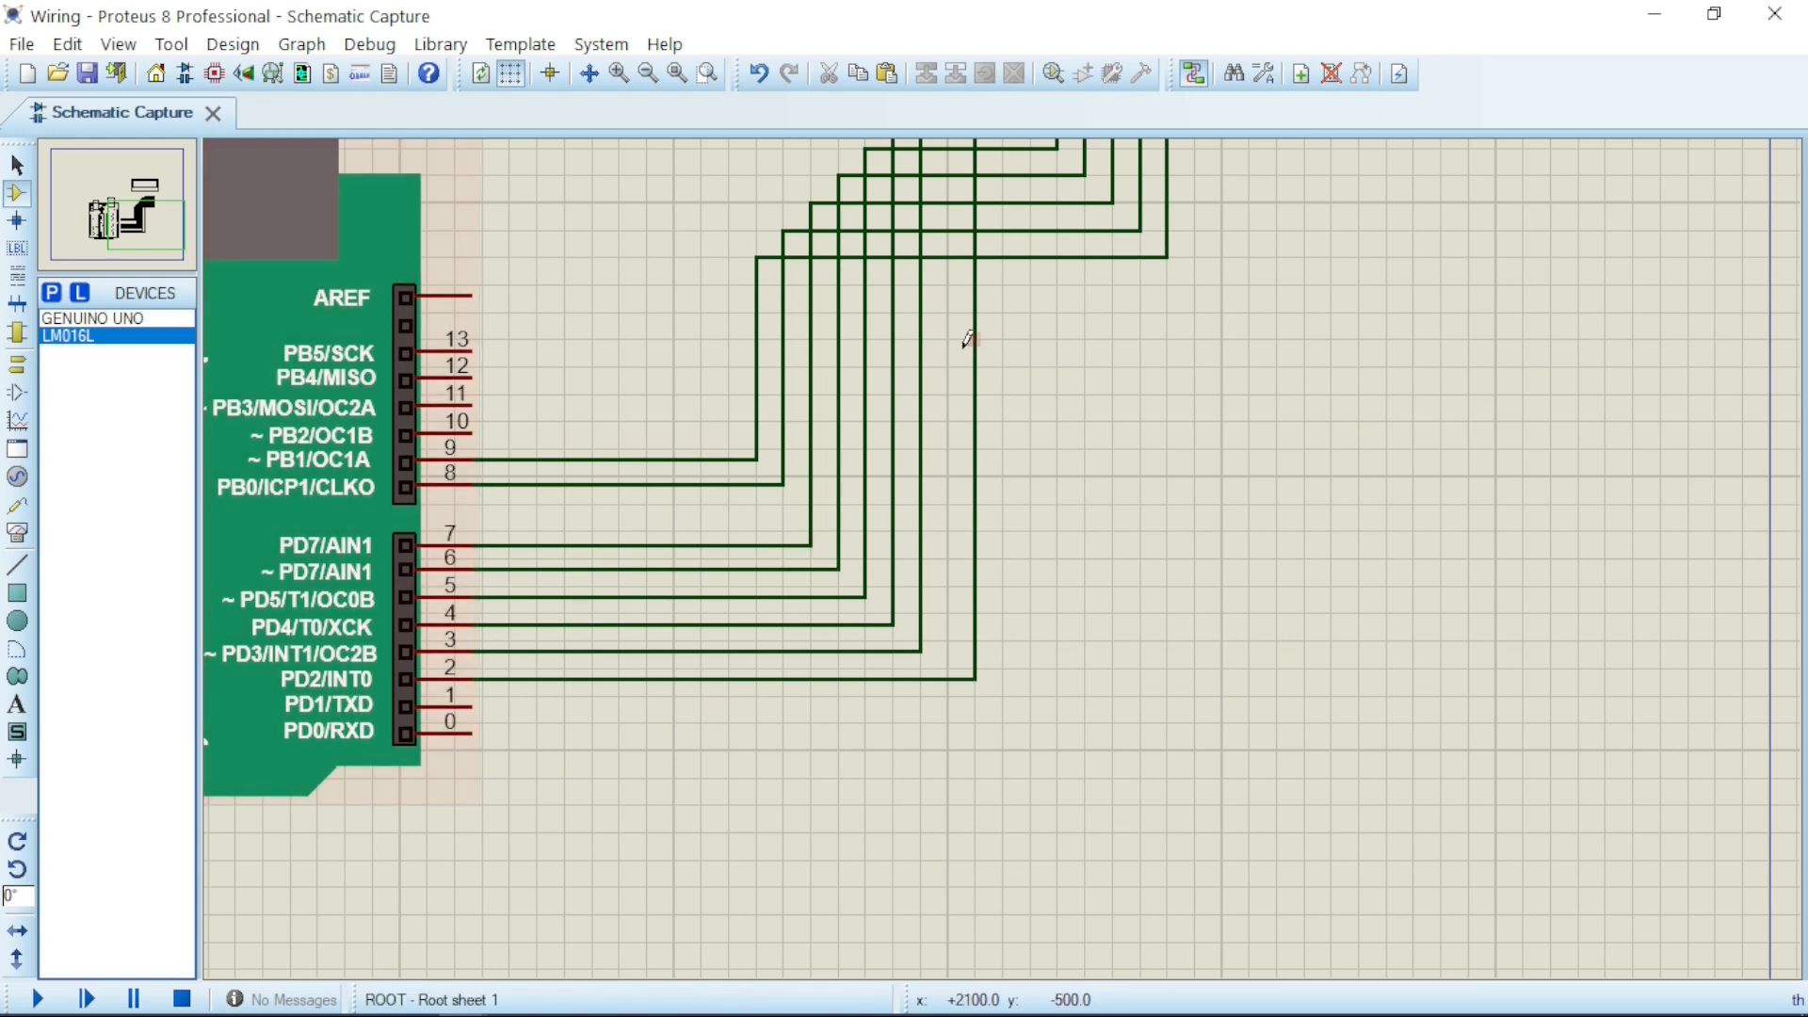
# Select the pin 2 data wire and drag its vertical run rightward away from the other wires.
pyautogui.moveTo(951, 369); pyautogui.dragTo(1061, 777)
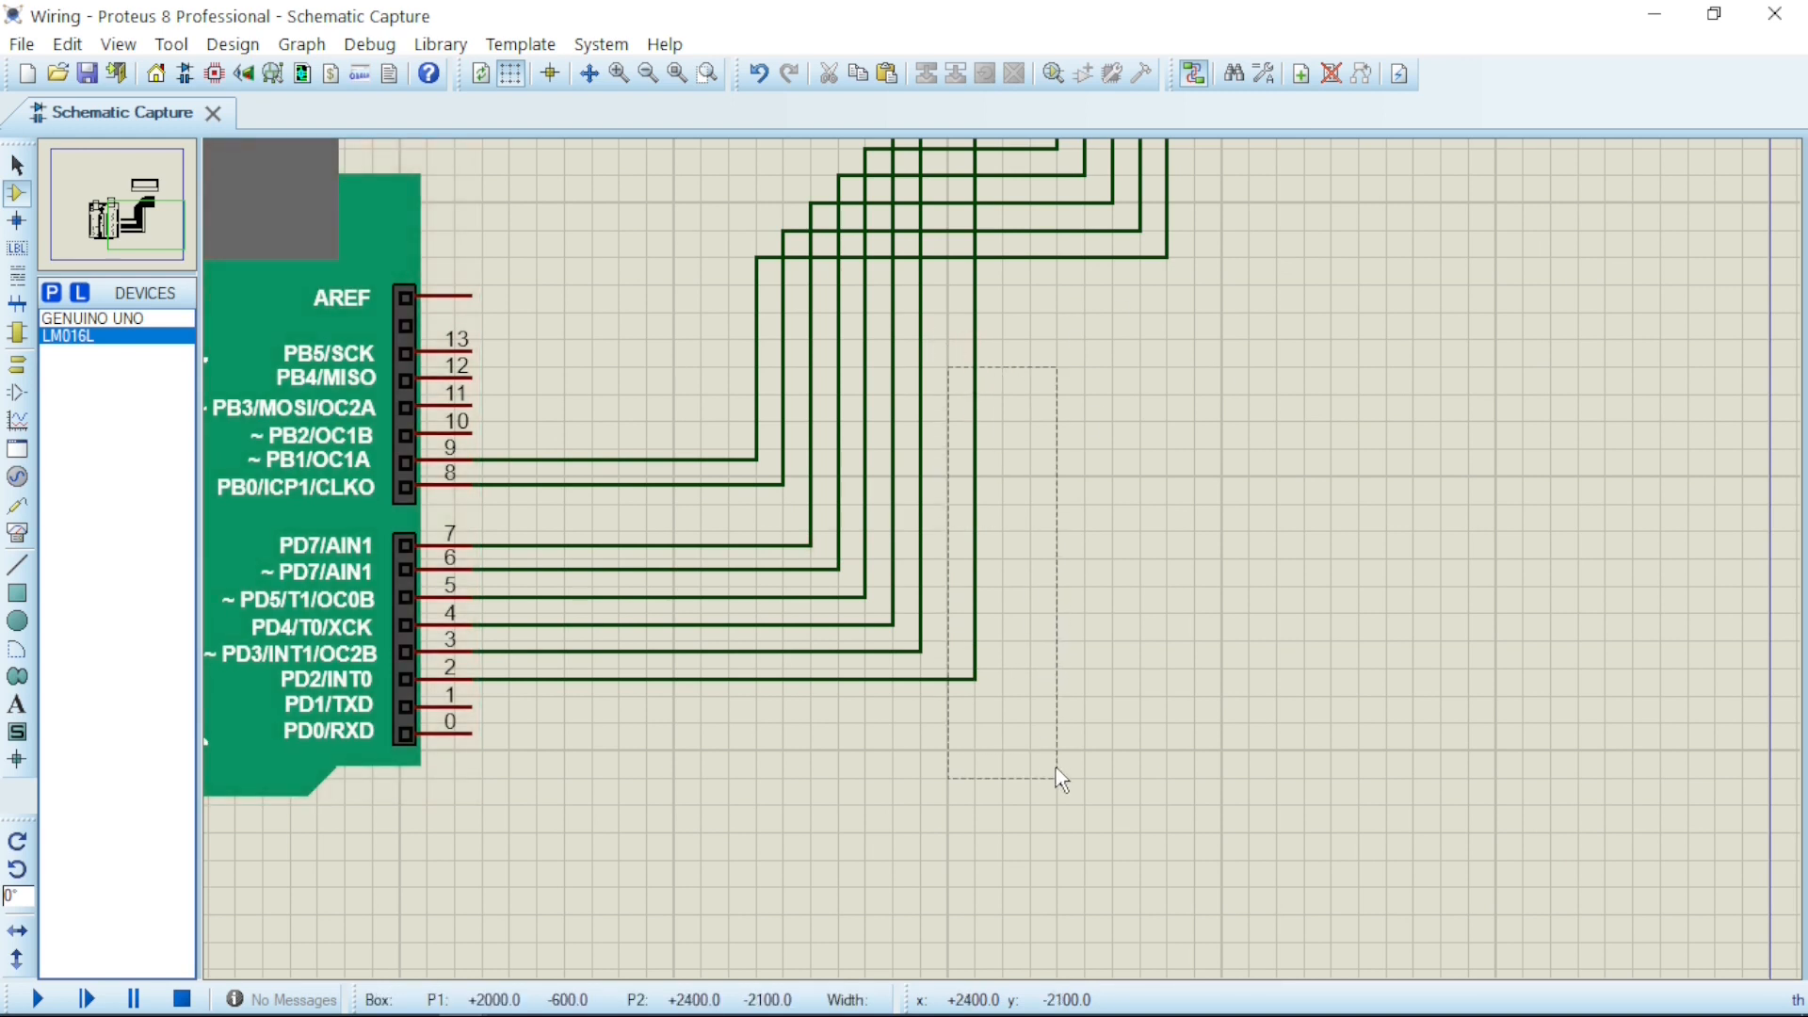
pyautogui.click(973, 677)
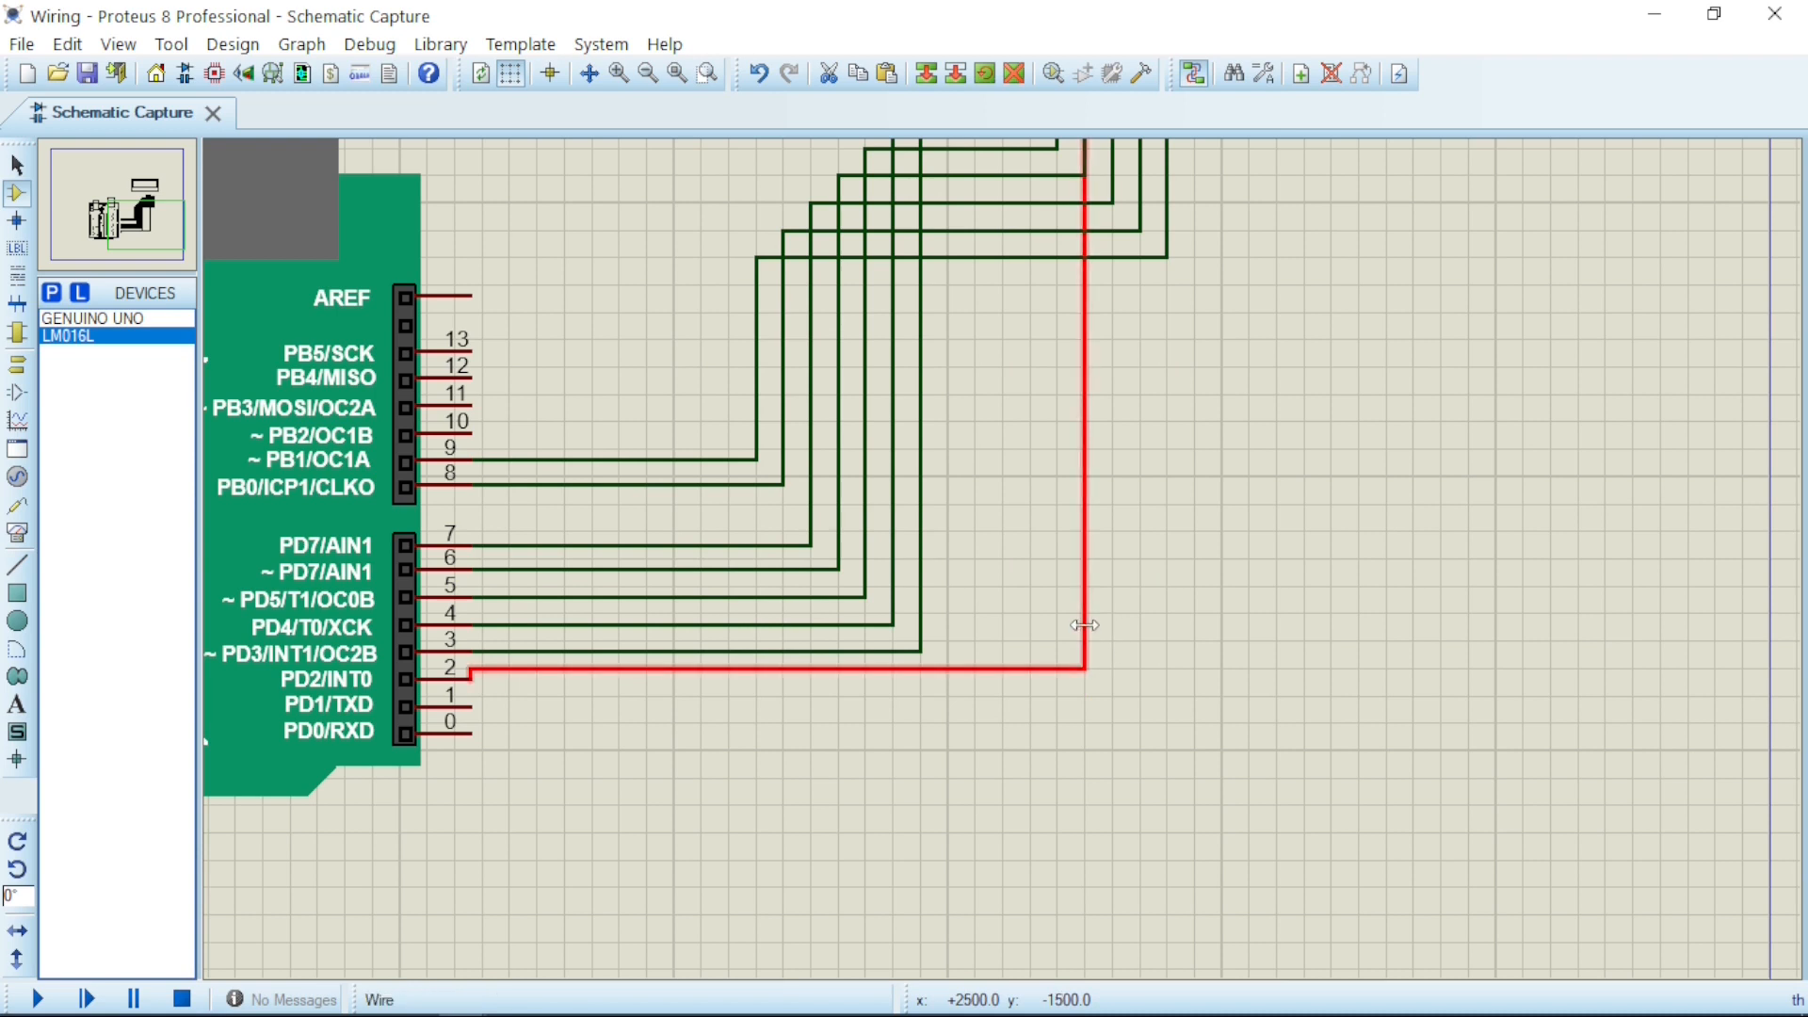
pyautogui.moveTo(1087, 624); pyautogui.dragTo(1032, 631)
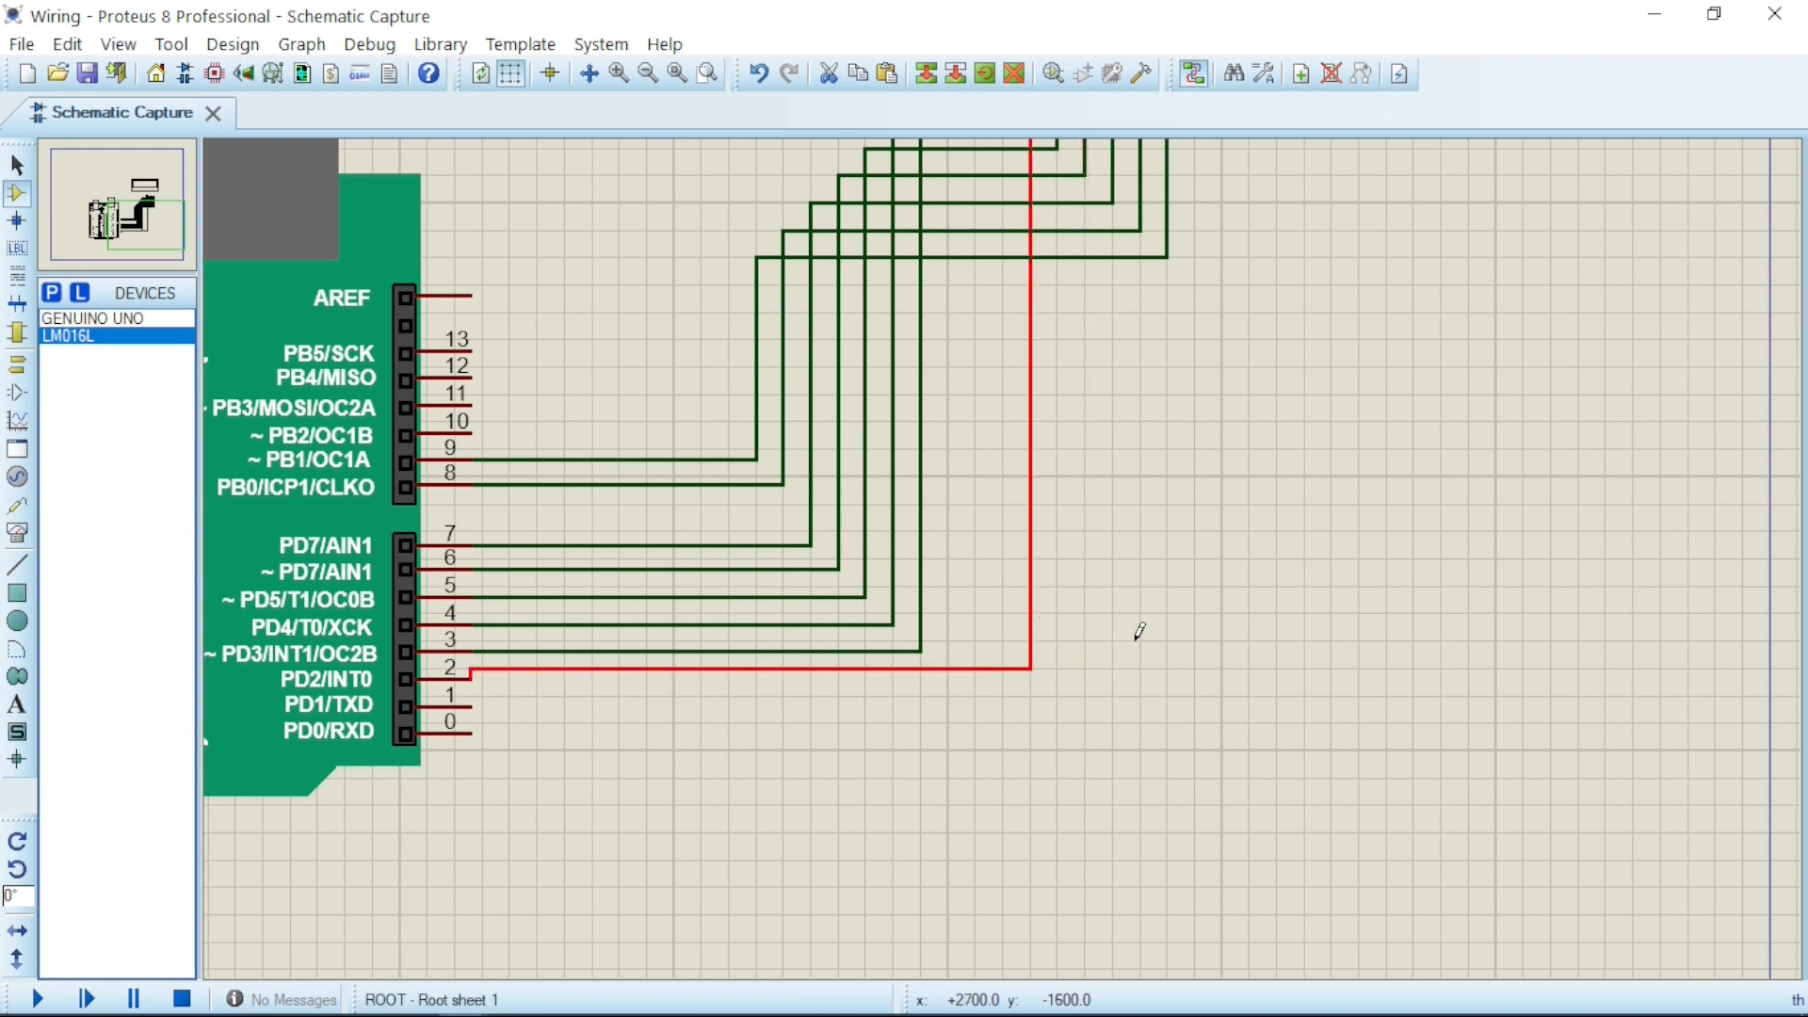